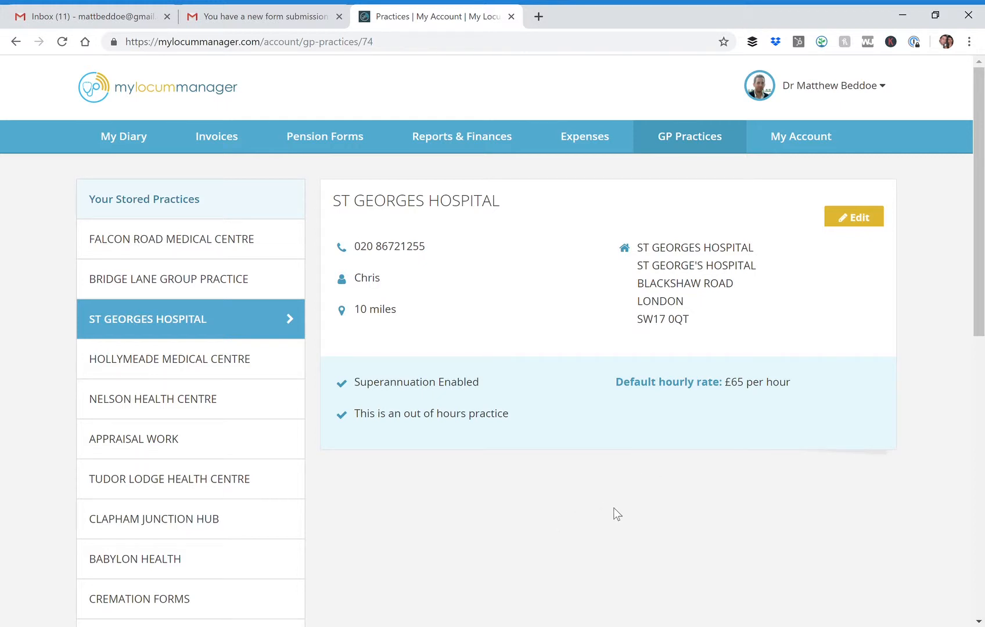
mouse_move(615, 529)
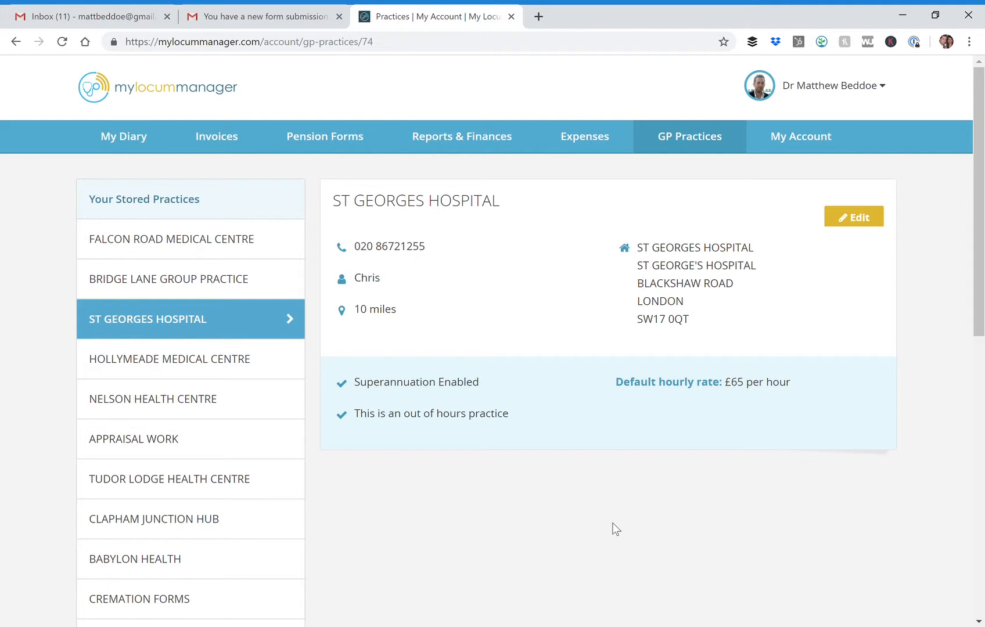
mouse_move(757, 590)
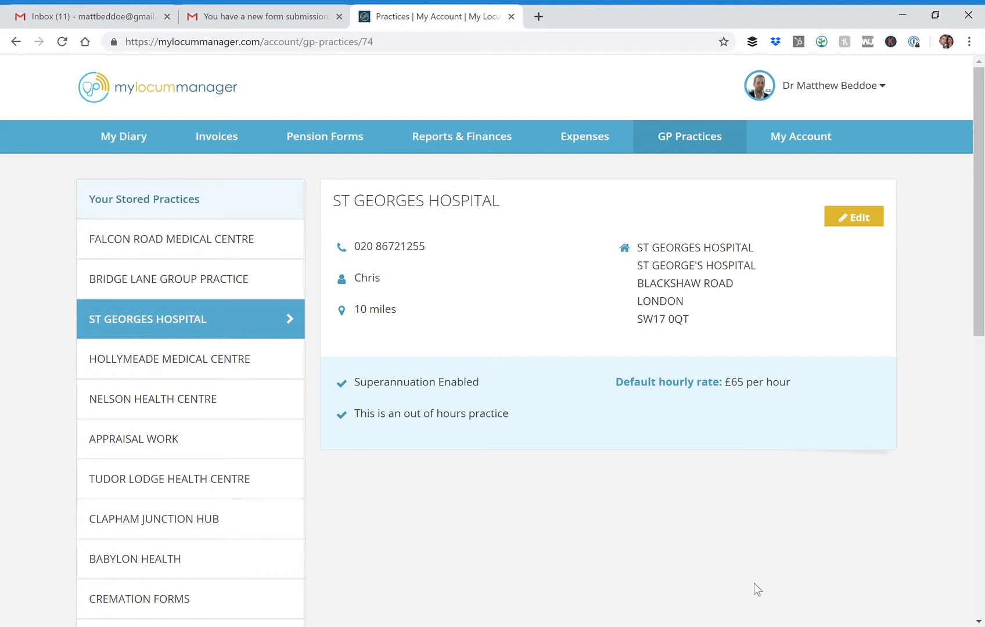
mouse_move(862, 231)
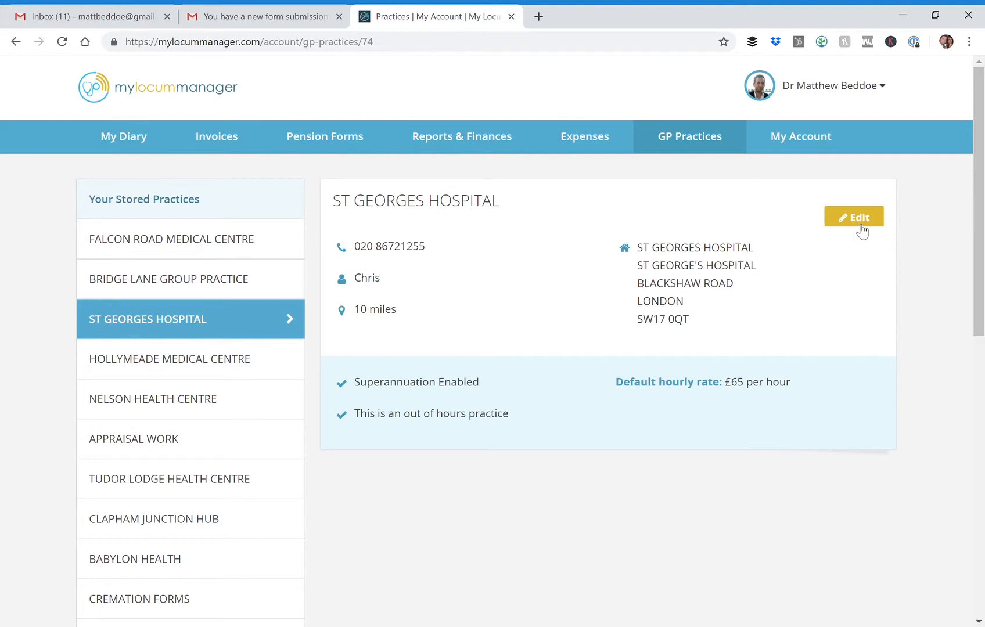
Review the St Georges Hospital workplace and its agency option, leaving it unchanged
left_click(853, 216)
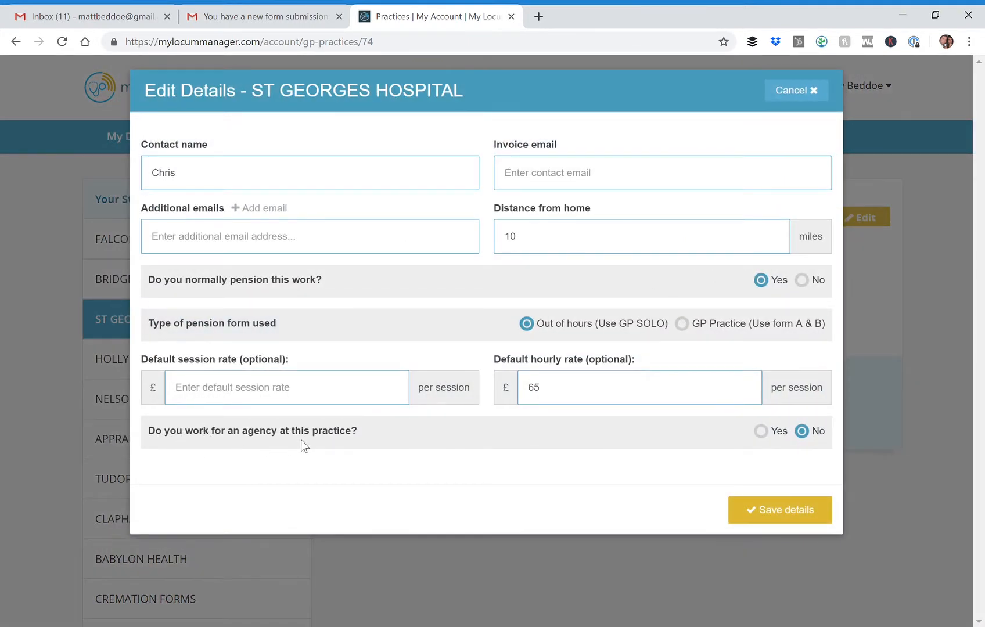
mouse_move(379, 442)
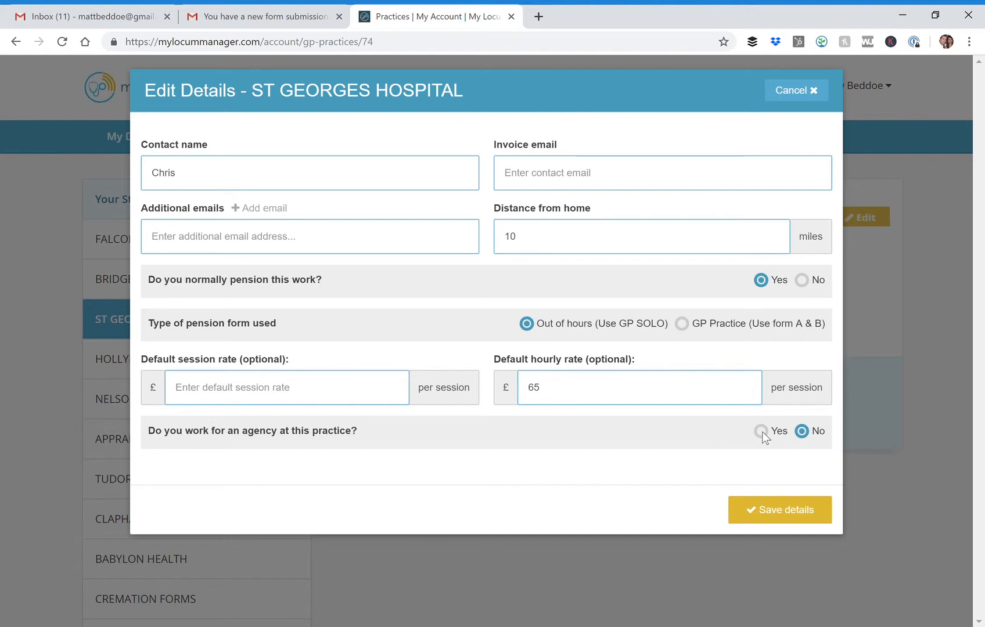
left_click(760, 431)
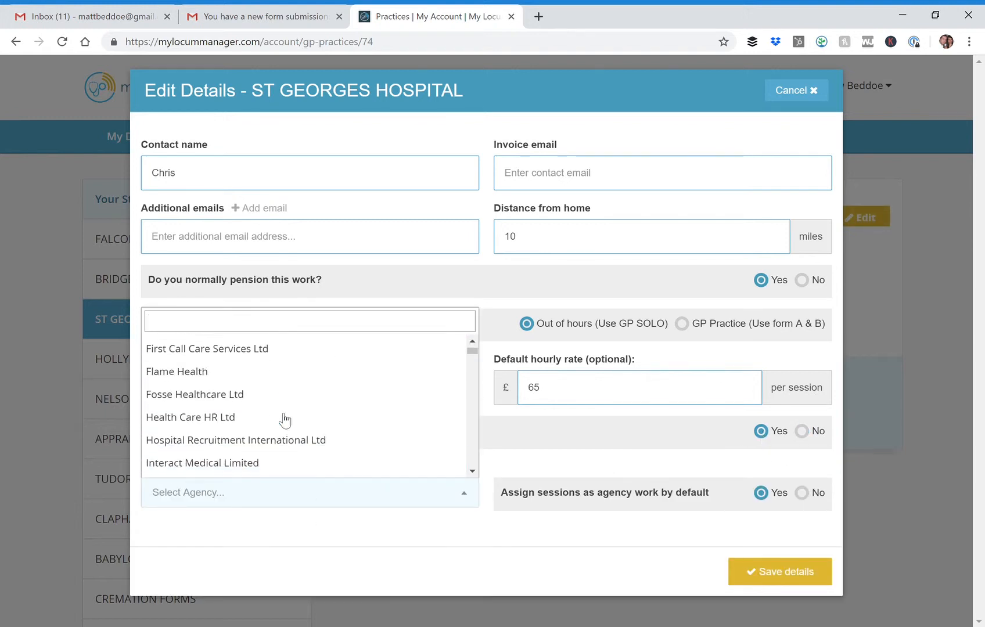
scroll("down", 3)
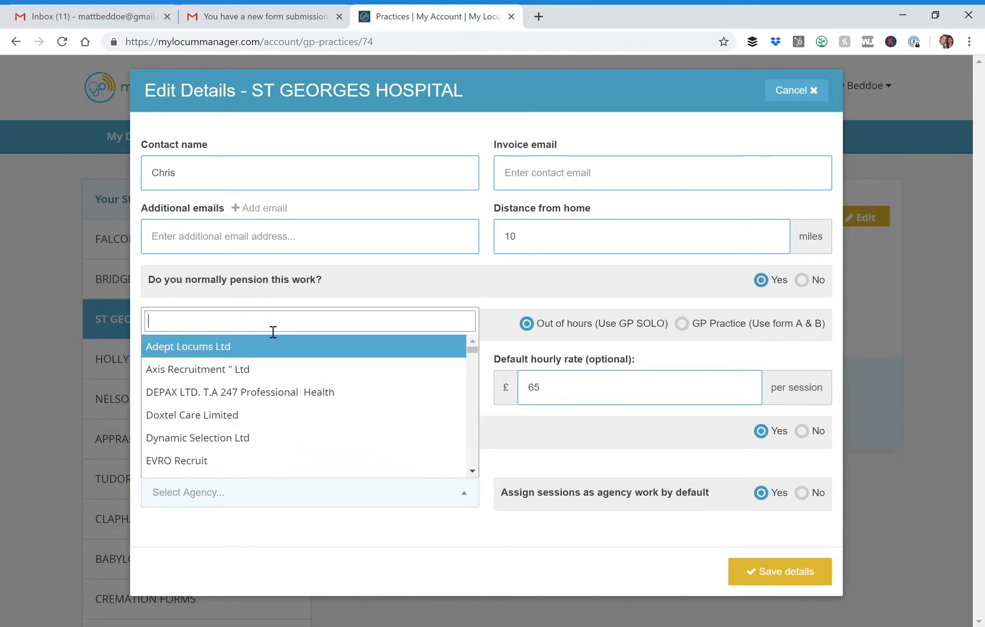
left_click(447, 551)
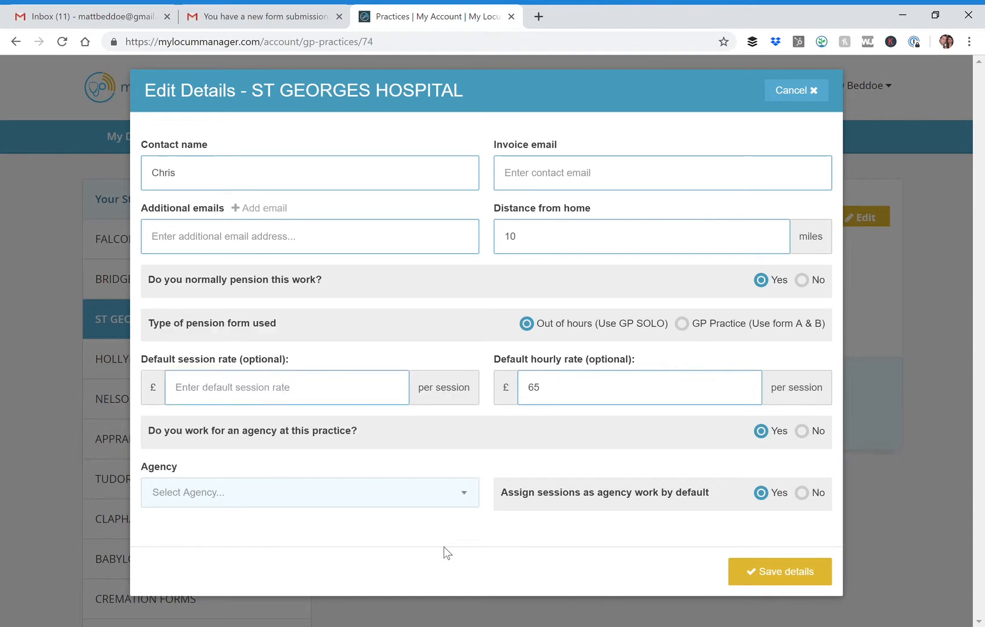
mouse_move(422, 550)
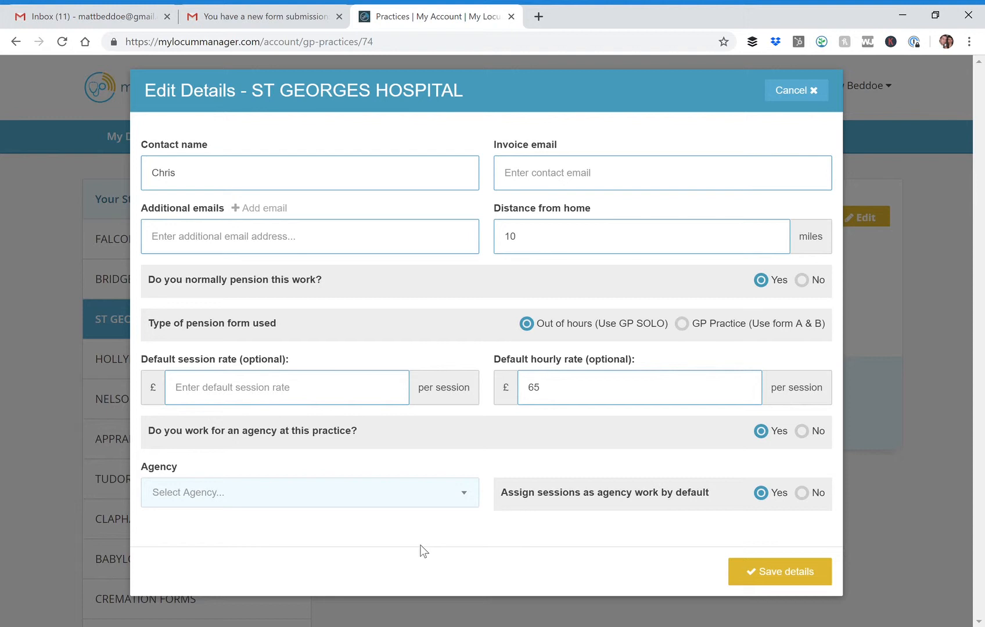
mouse_move(730, 265)
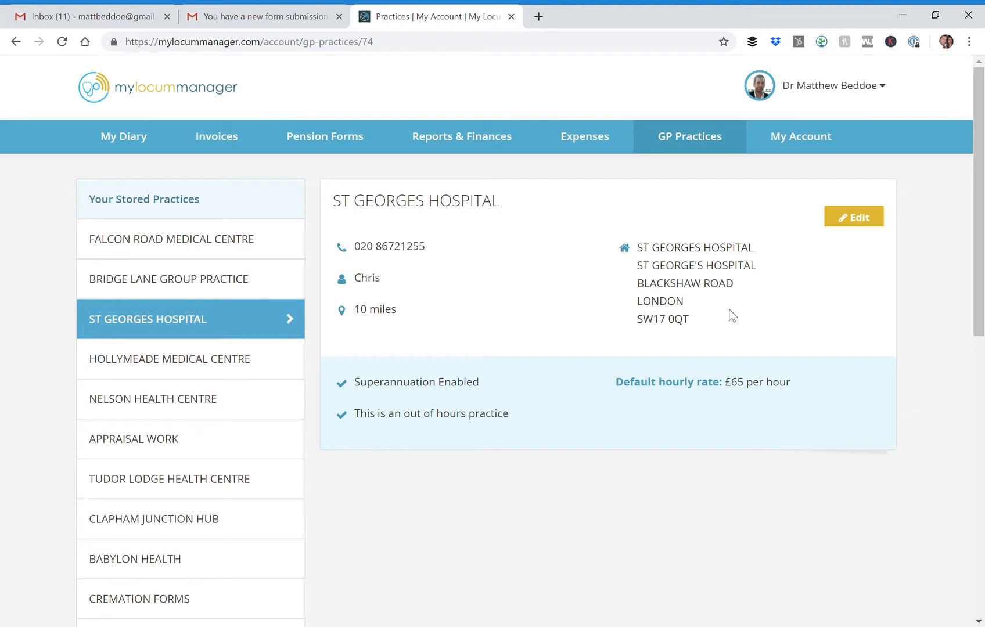
mouse_move(215, 258)
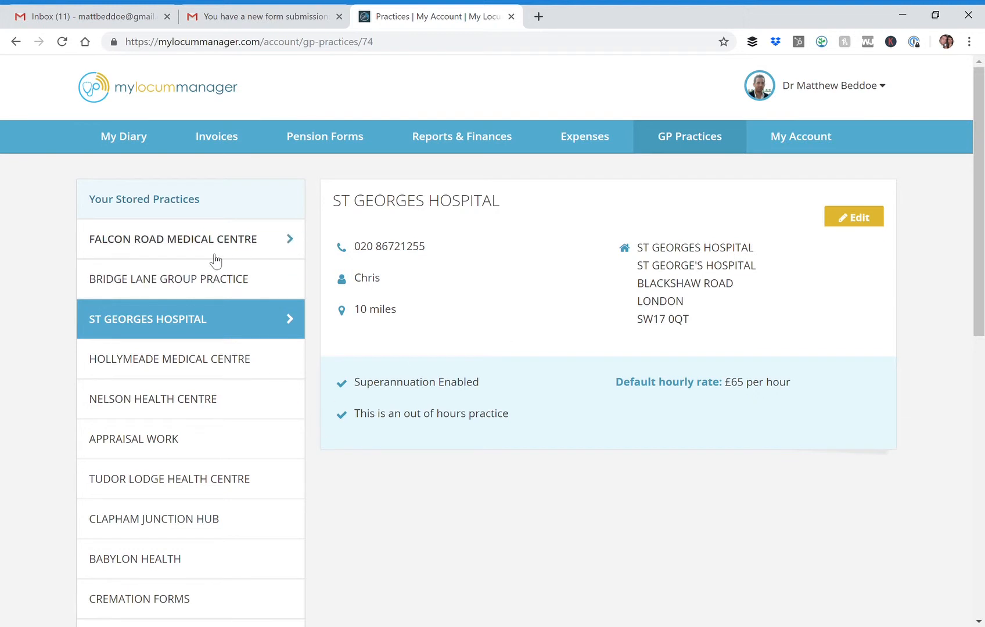
mouse_move(214, 254)
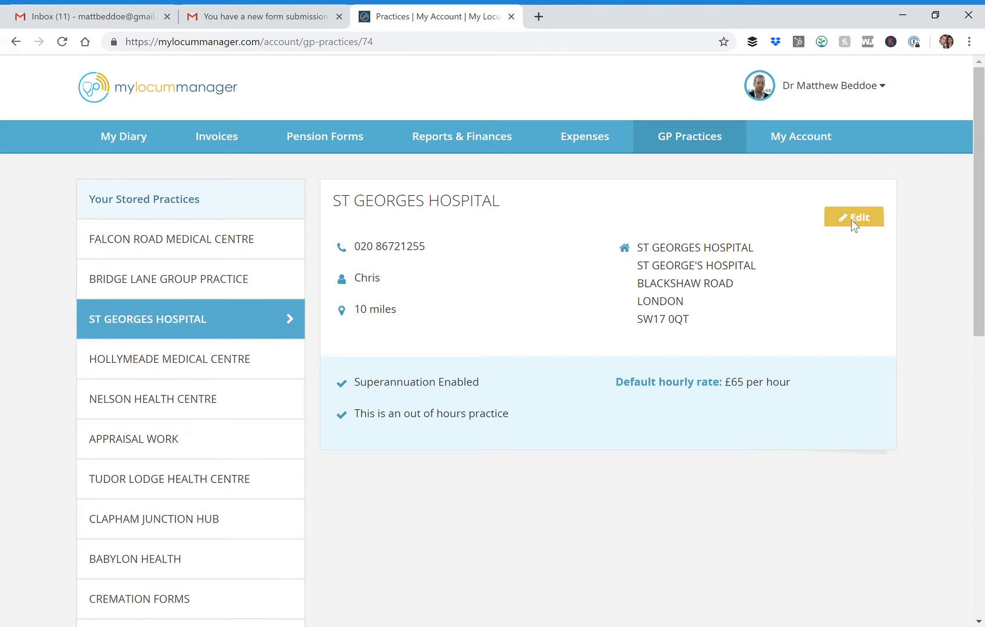
left_click(854, 216)
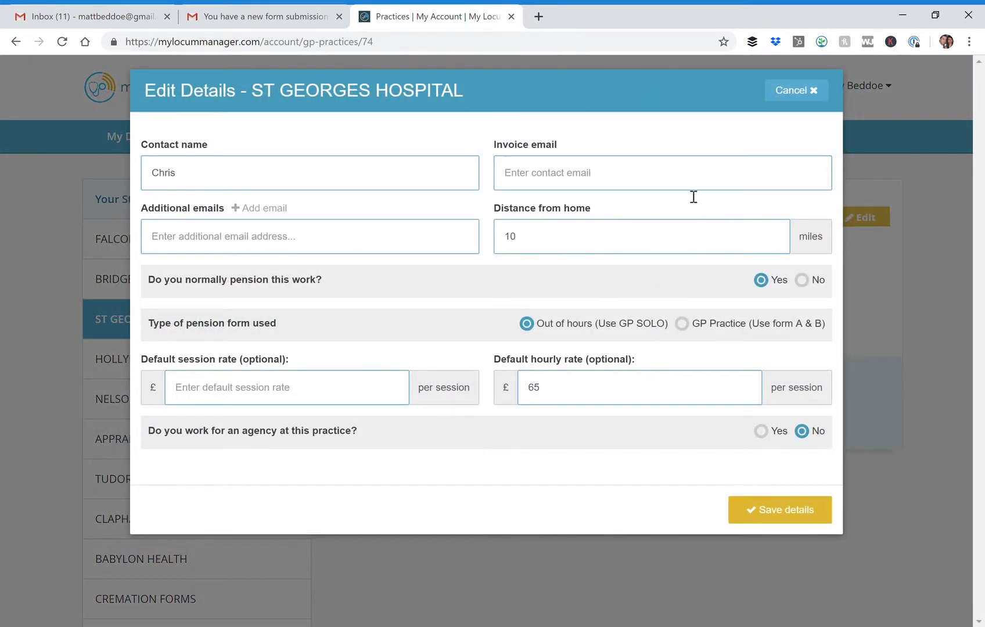
left_click(779, 510)
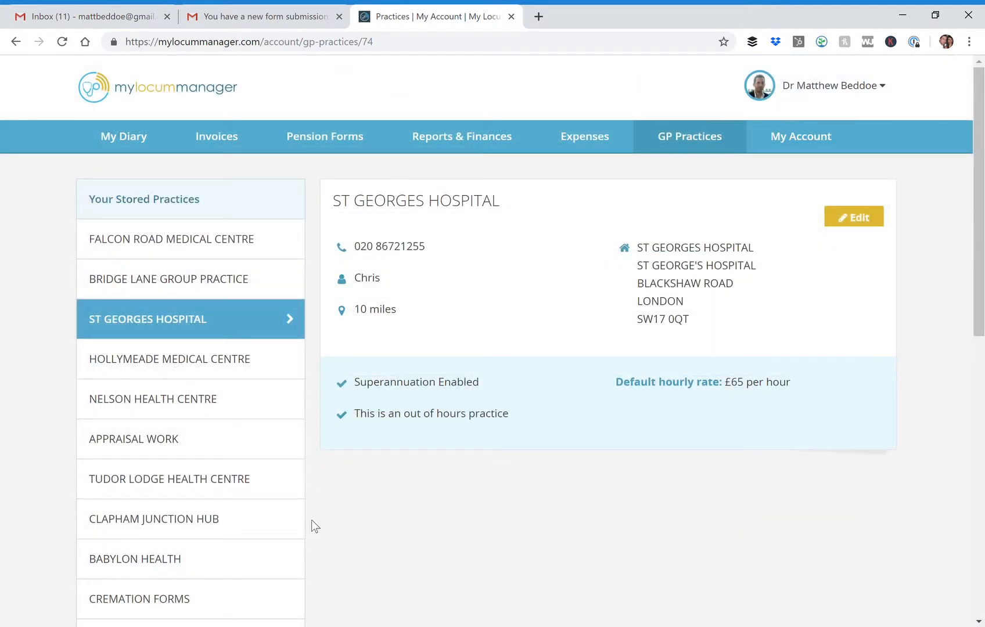
scroll("down", 3)
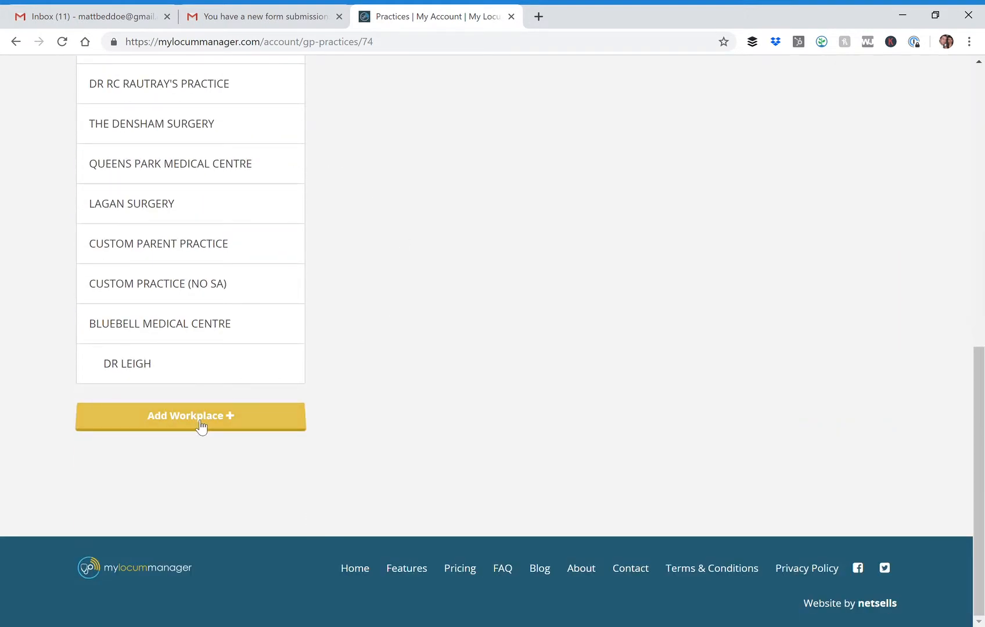
Add a new NHS GP Practice workplace and continue manually as it isn't found in search
left_click(190, 416)
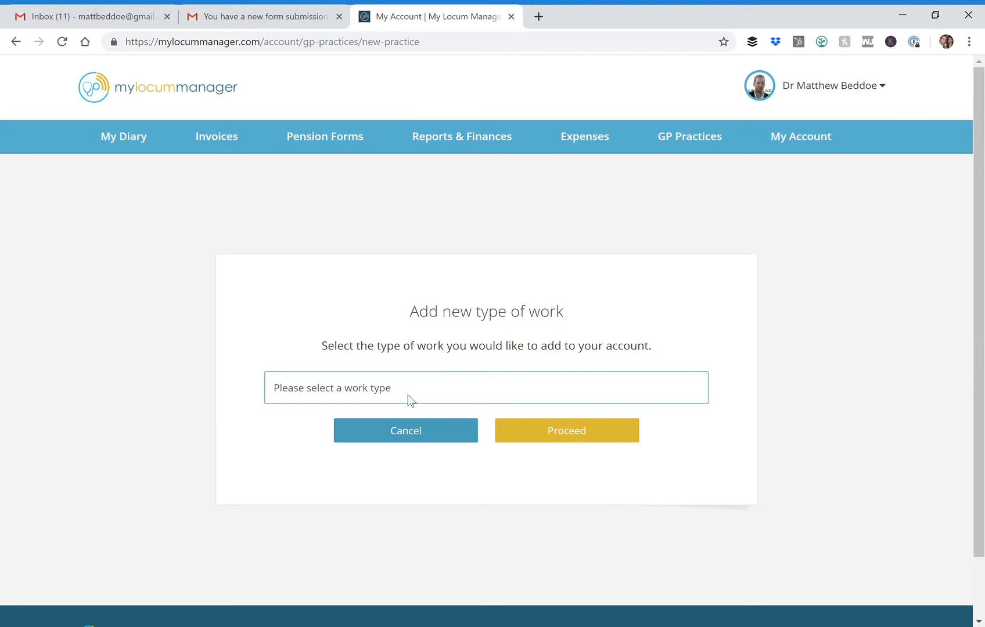
left_click(486, 387)
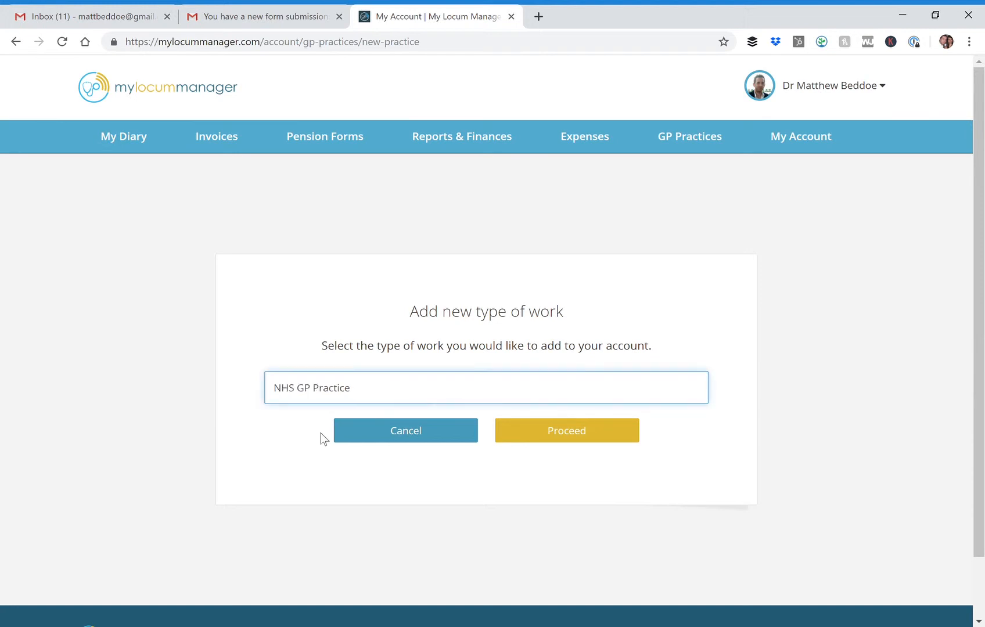
left_click(565, 431)
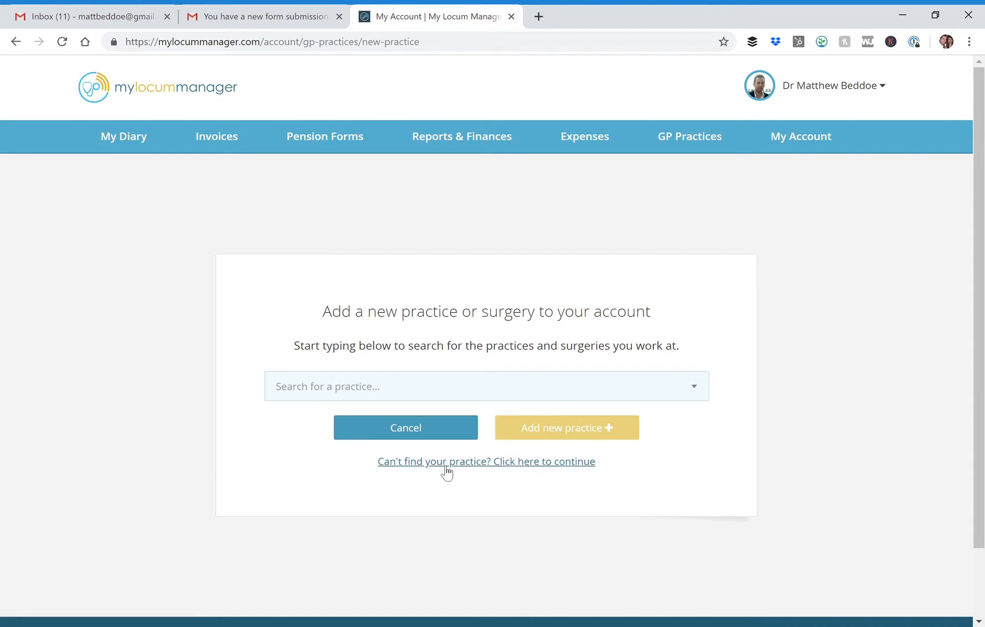
left_click(485, 461)
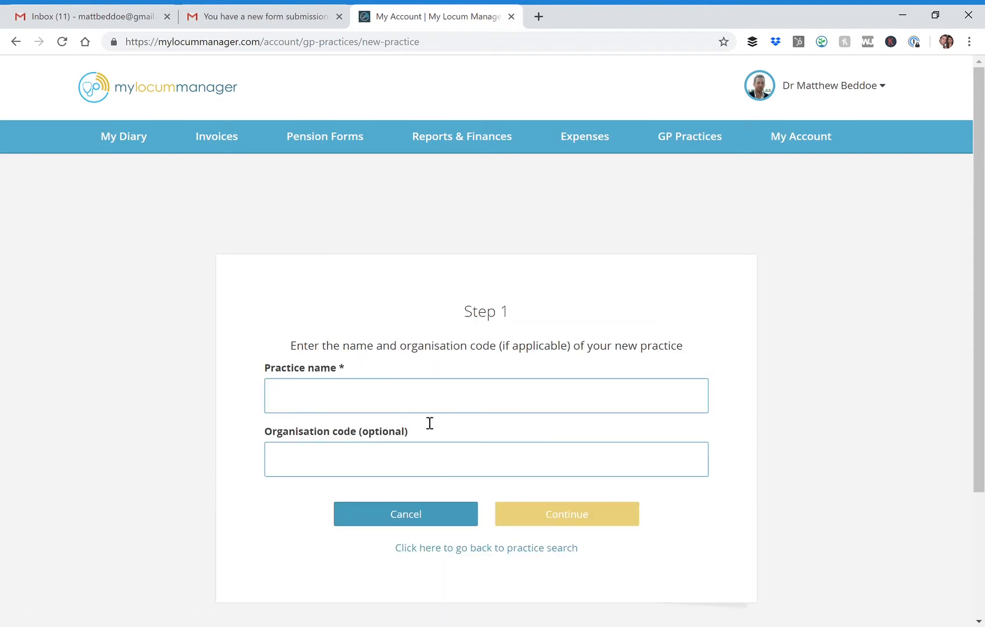
Enter the practice name '(AGENCY) -Bridge lane practice' and continue to the address step
left_click(486, 396)
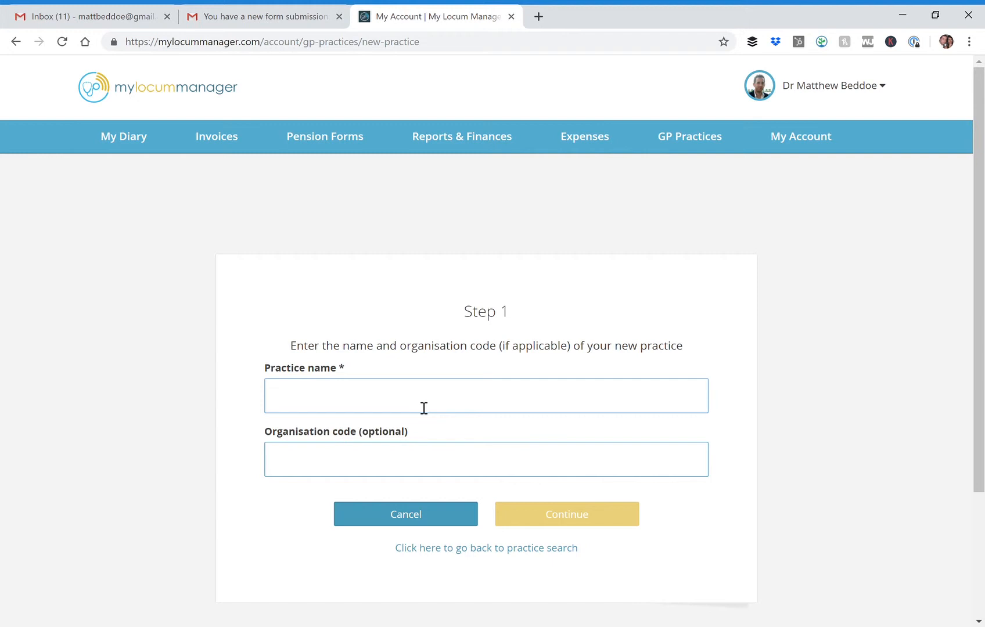
type("(")
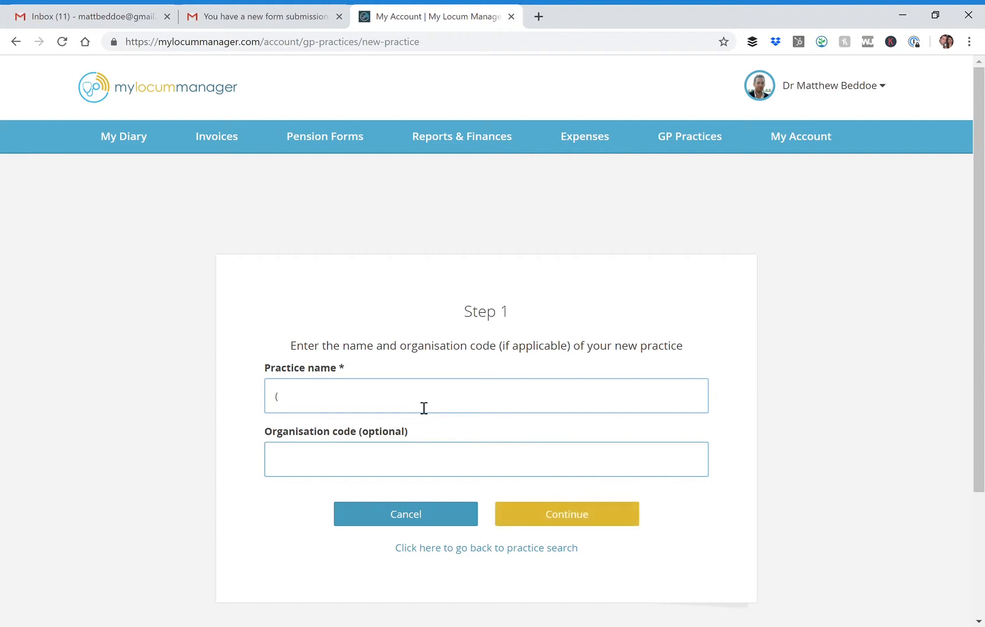
type("AGENCU")
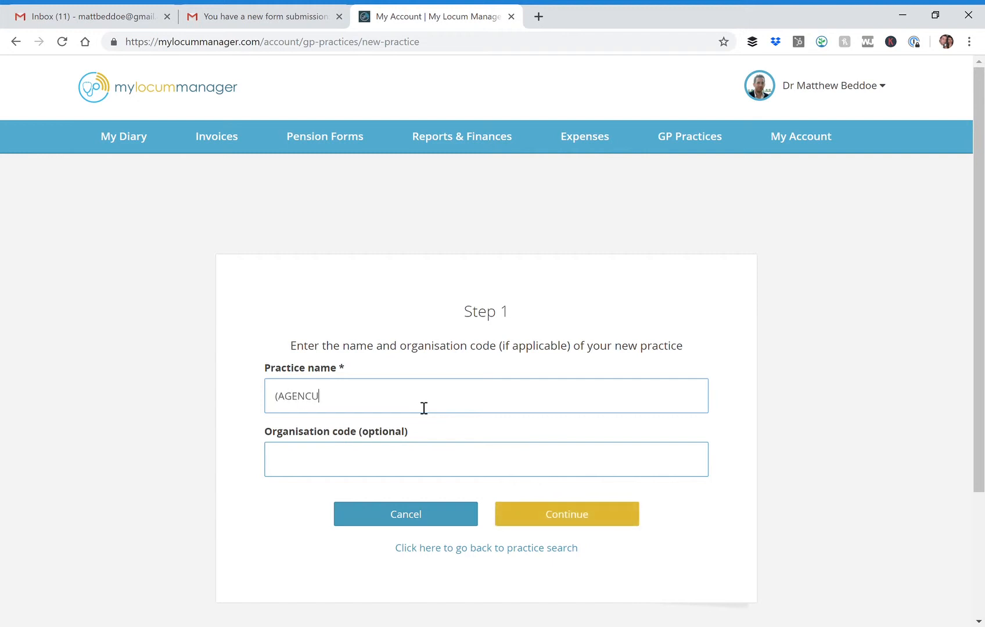
key("Backspace")
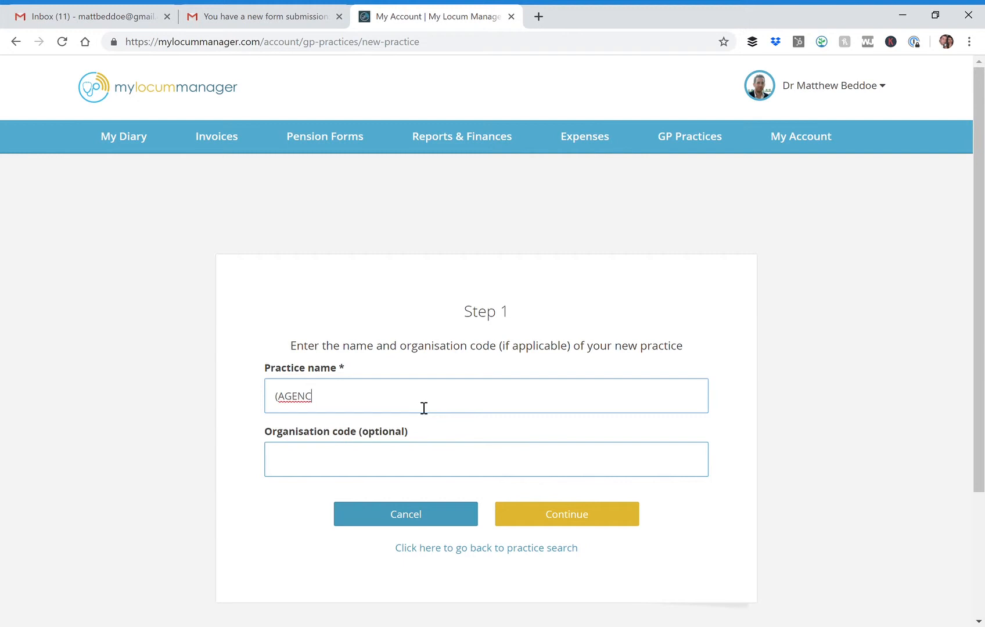
type("Y")
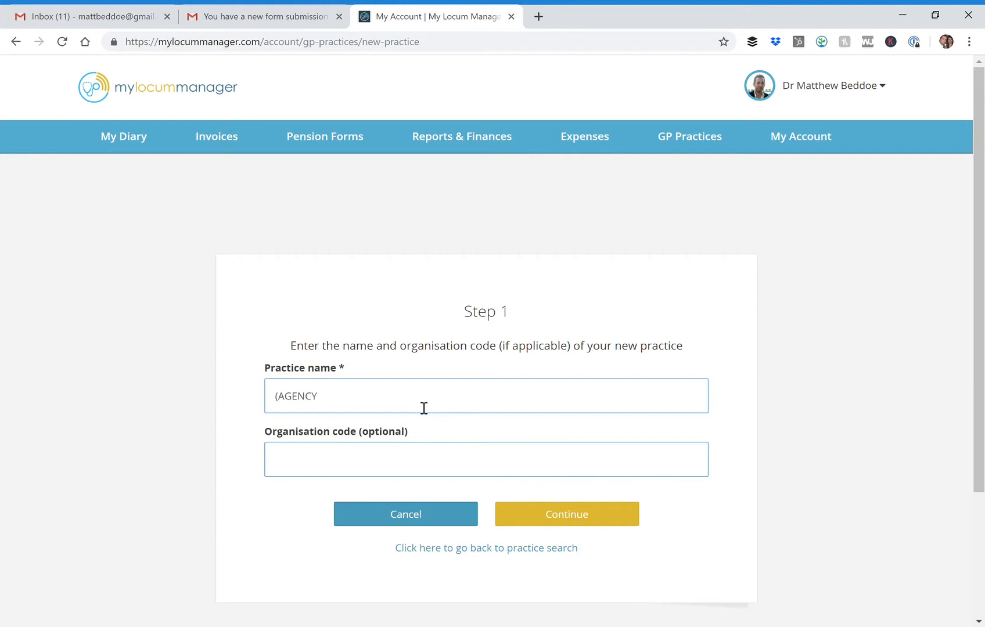
type(")")
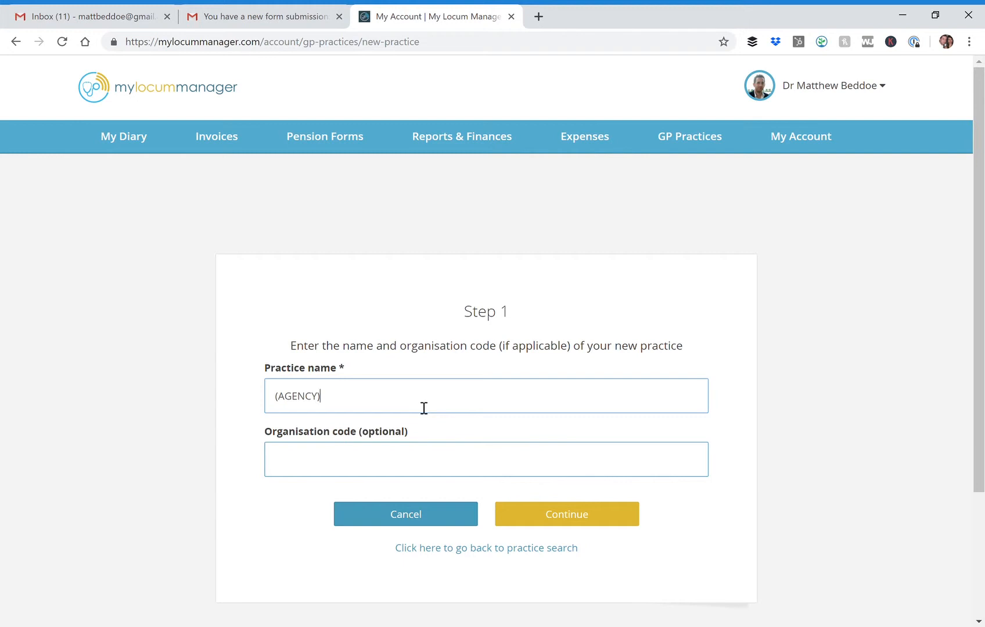
type("(")
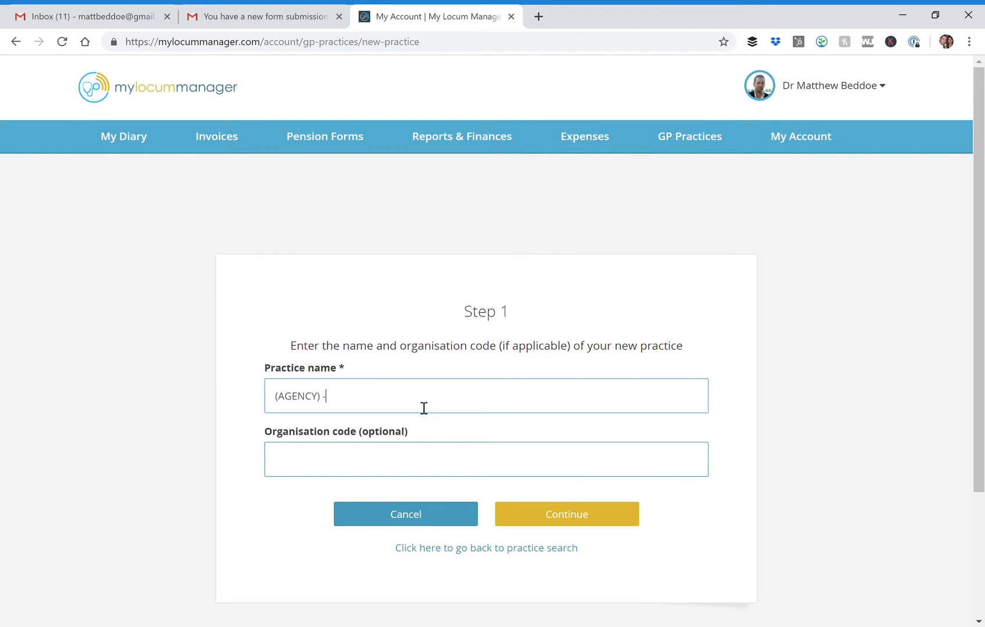
type("Bridg")
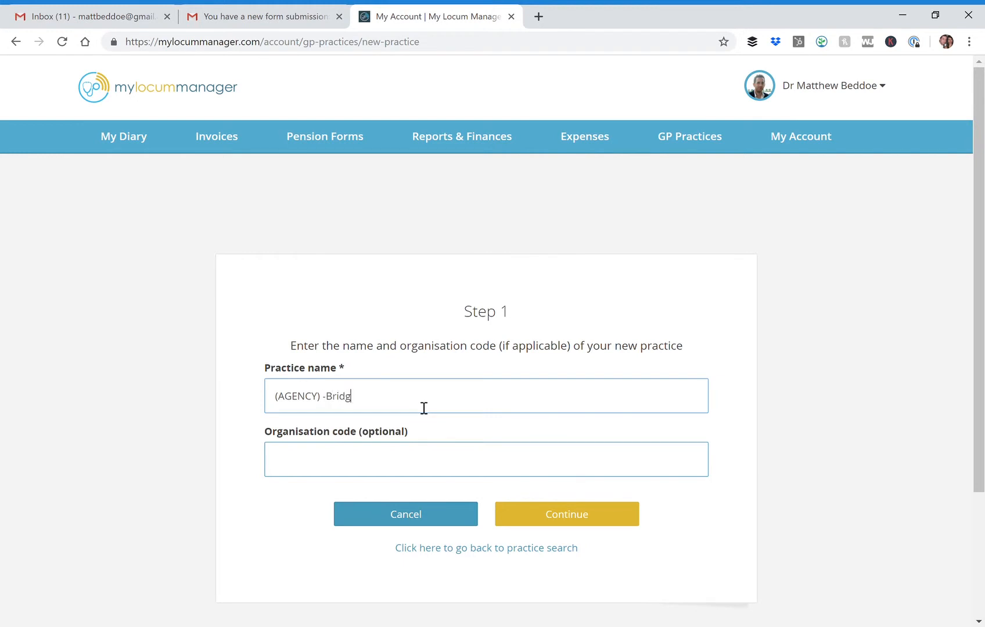
type("e")
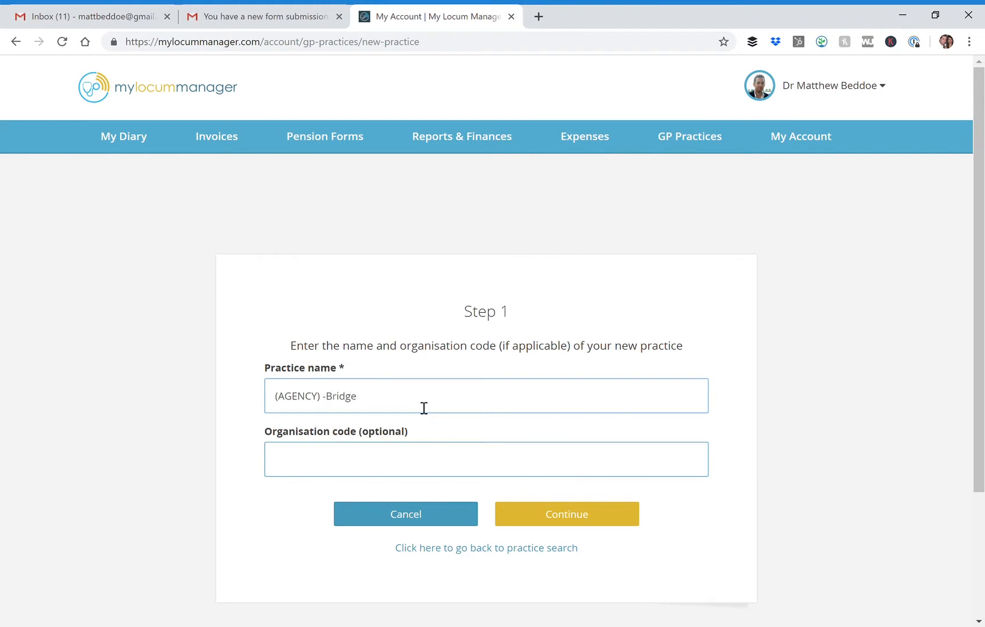
type("lande")
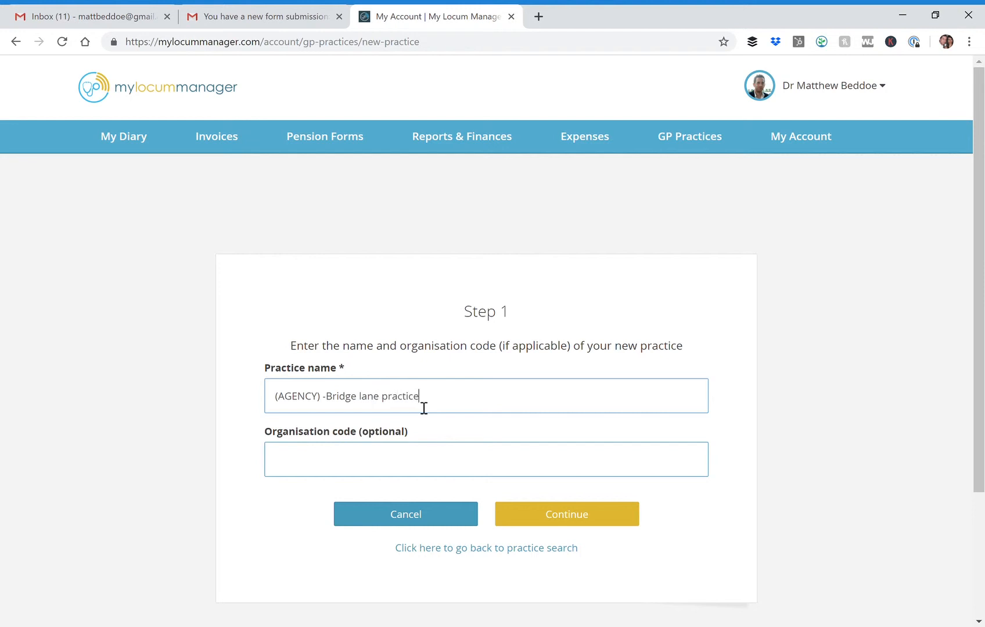
left_click(567, 514)
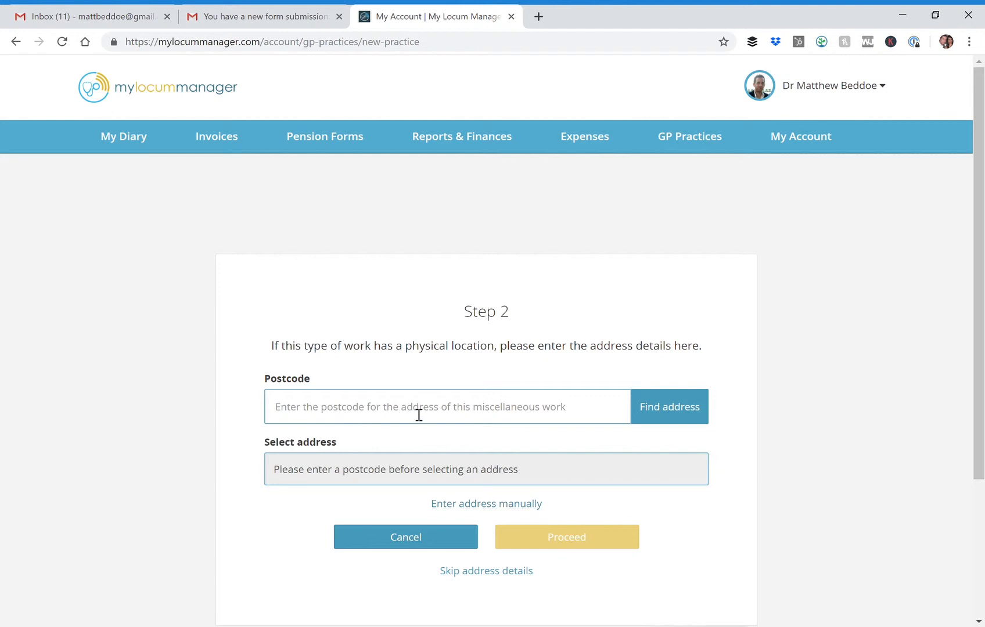
mouse_move(490, 449)
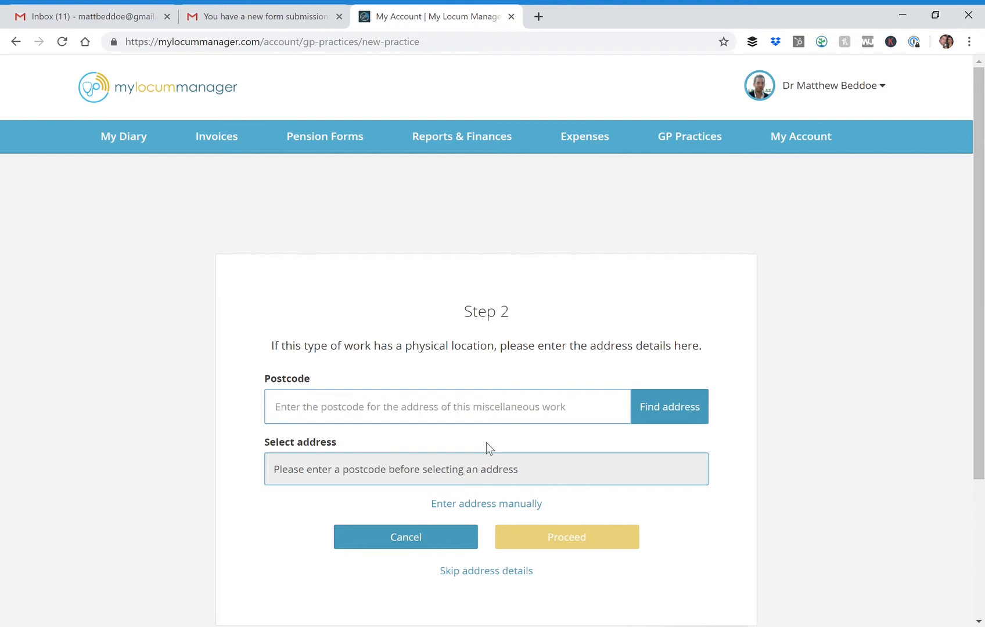
type("sw11 3ad")
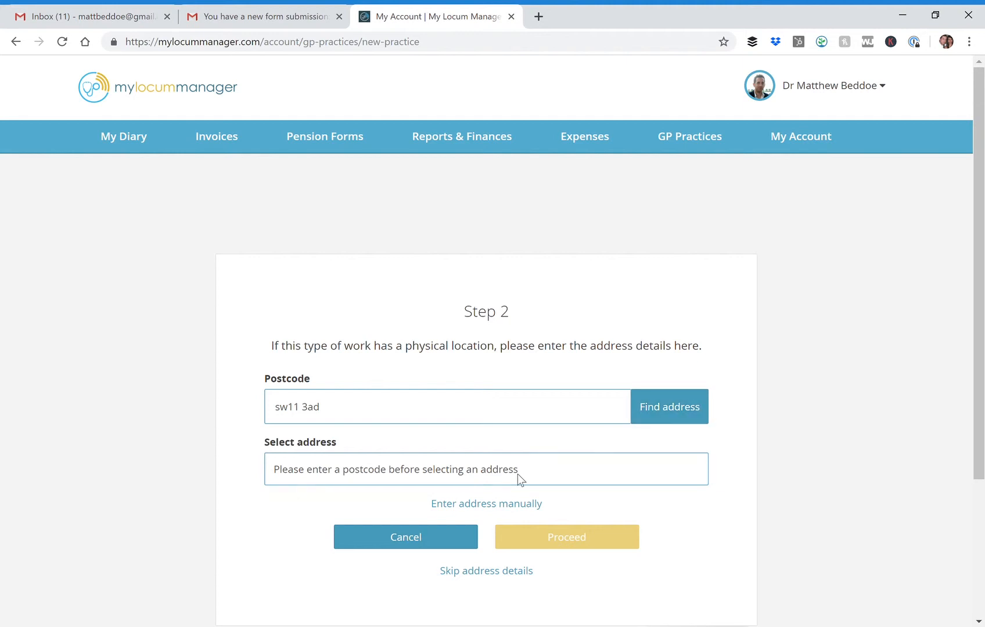
left_click(485, 469)
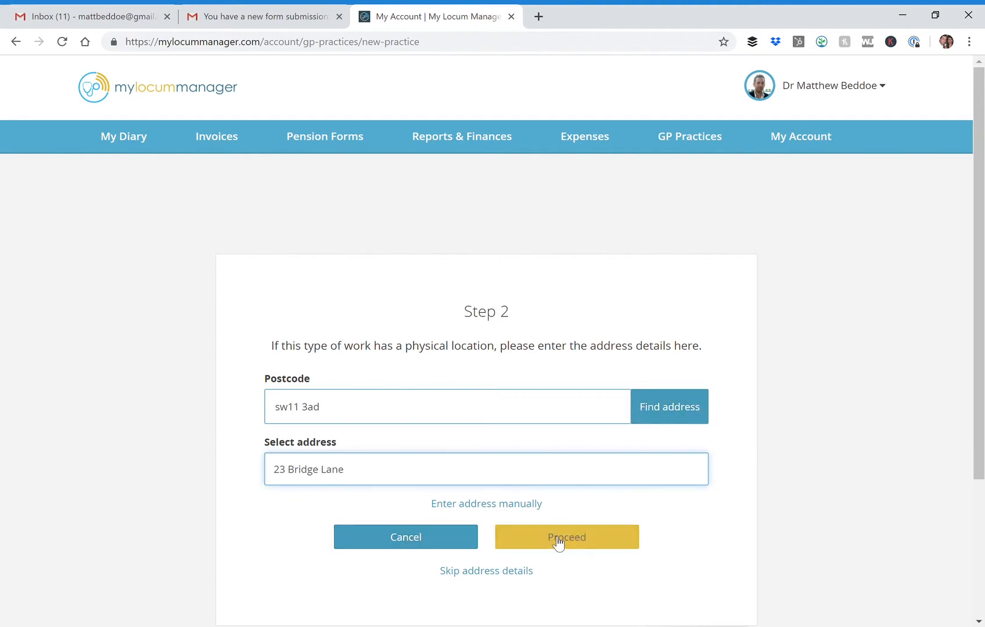
left_click(565, 536)
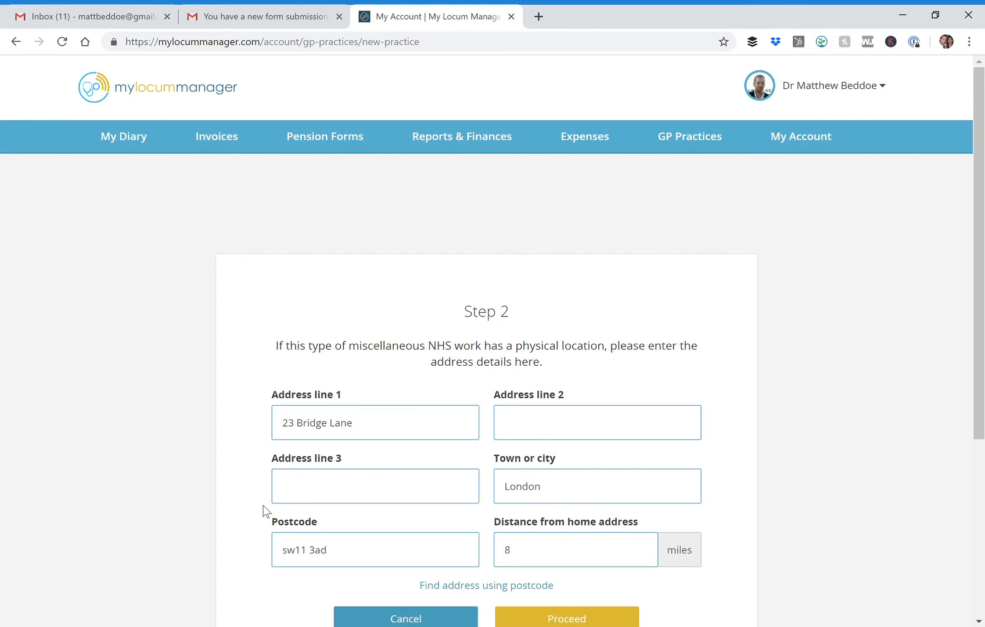
scroll("down", 3)
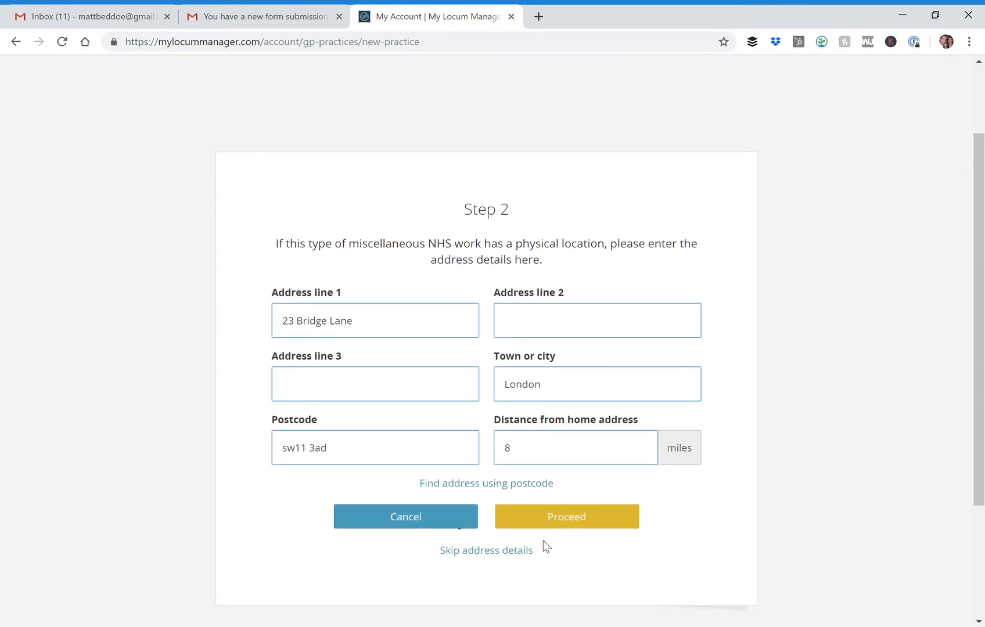
Record contact mickey mouse with phone 012345667 and continue to rates and pension
left_click(565, 515)
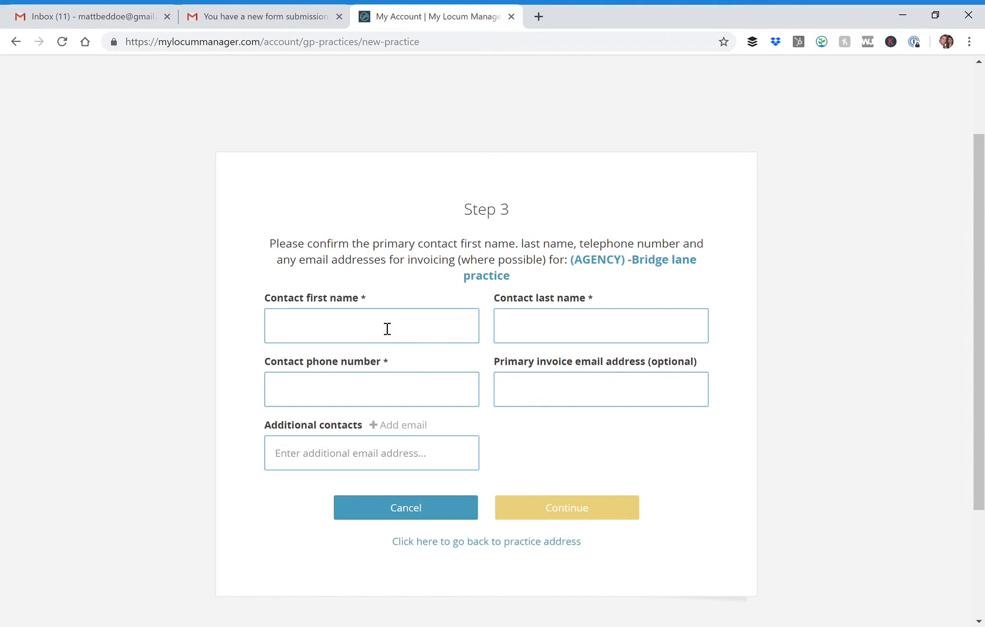
type("mickey")
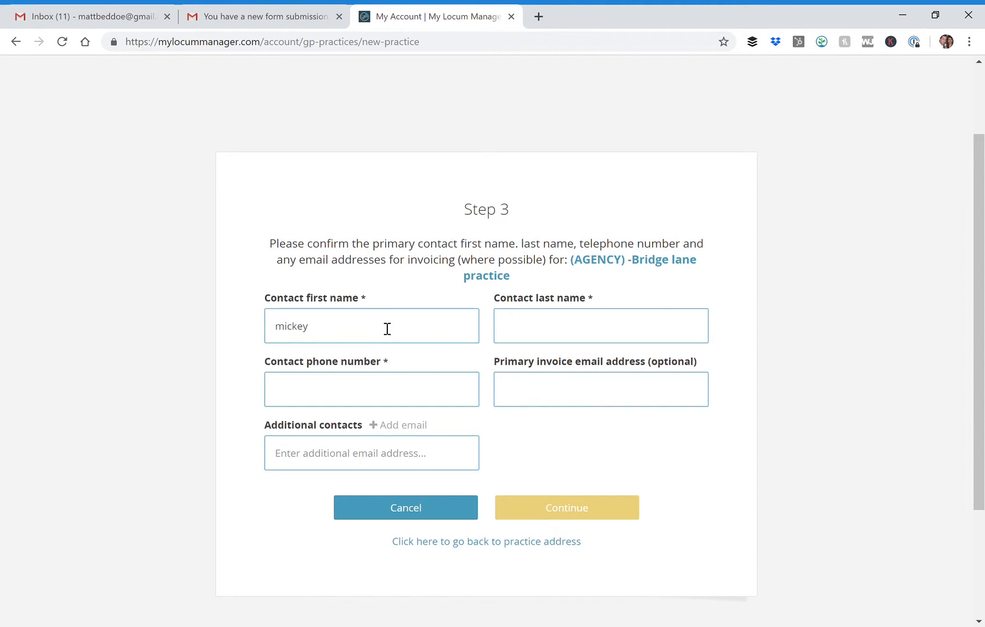
type("mouse")
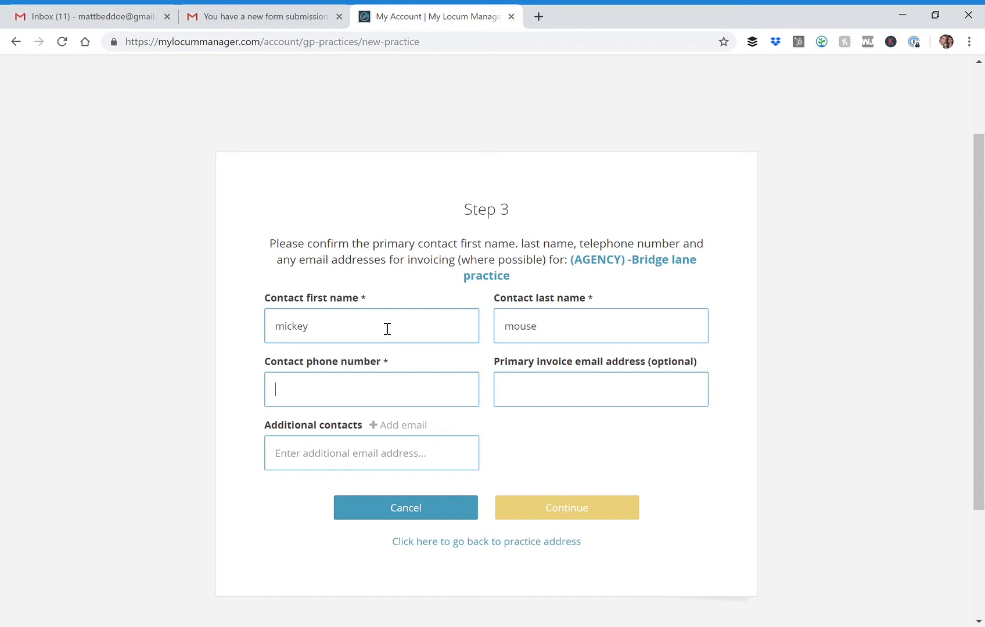
type("012345667")
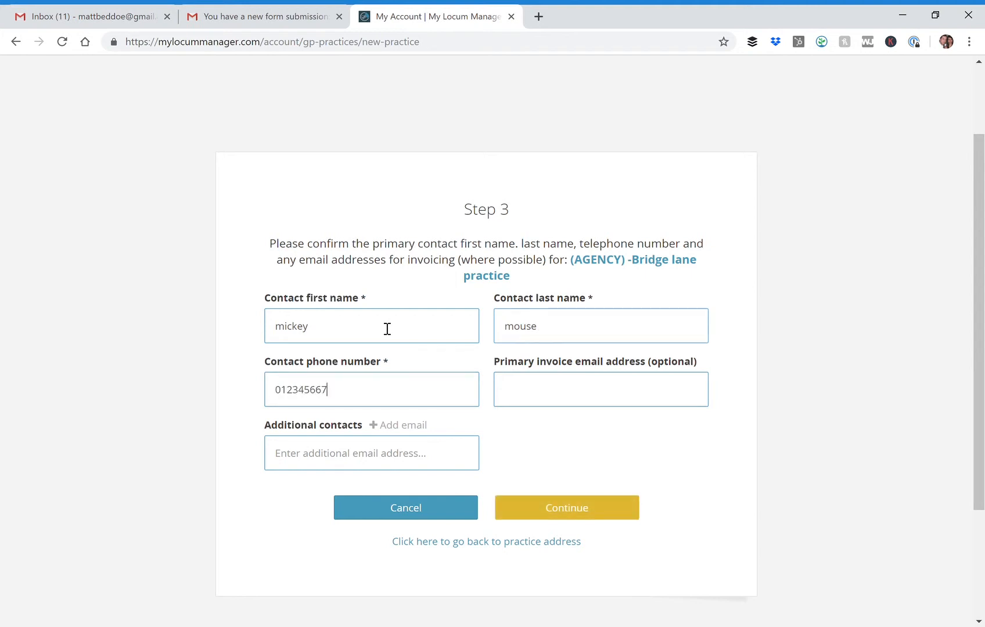
left_click(566, 507)
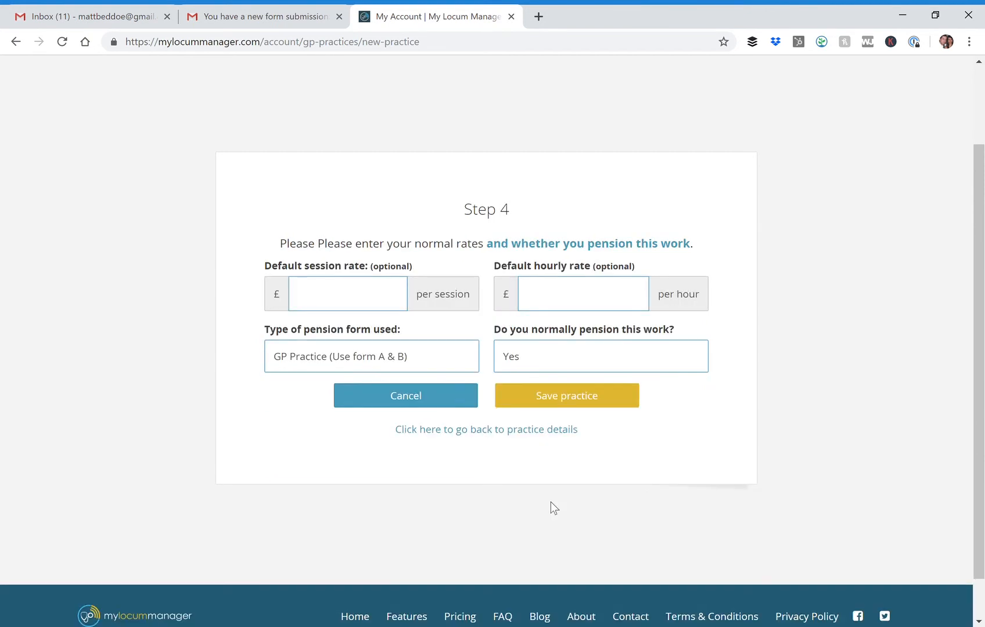
mouse_move(550, 405)
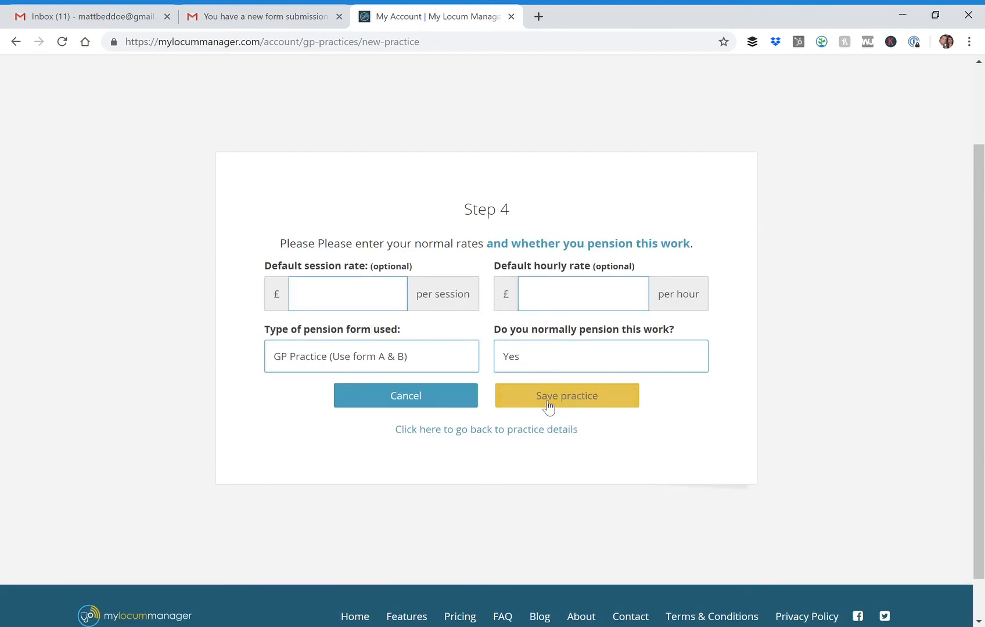
Save the practice, check it in Your Stored Practices, and go to Invoices
left_click(566, 396)
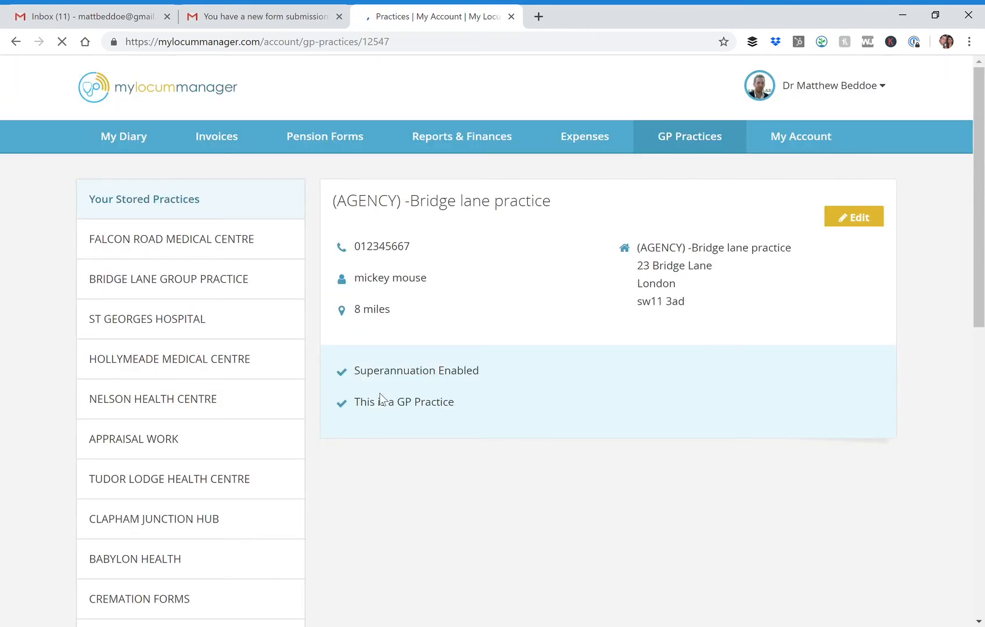
scroll("down", 3)
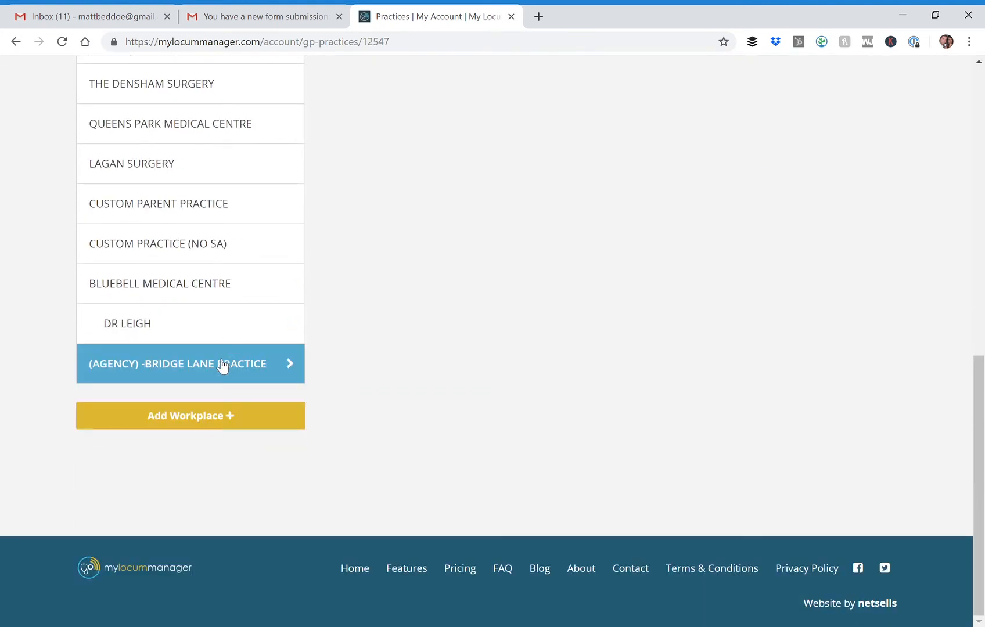
mouse_move(131, 416)
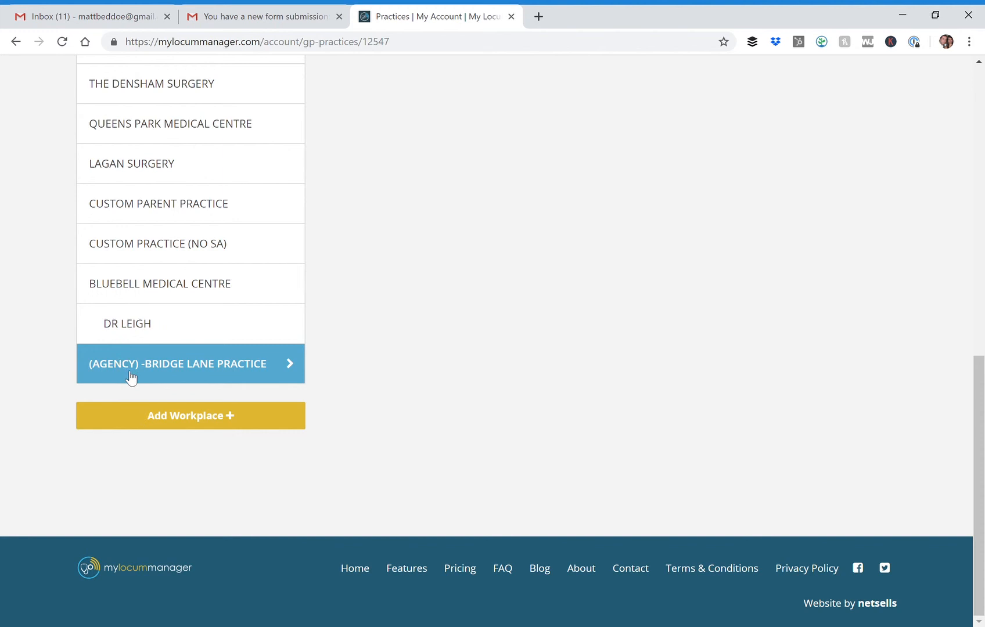
mouse_move(226, 371)
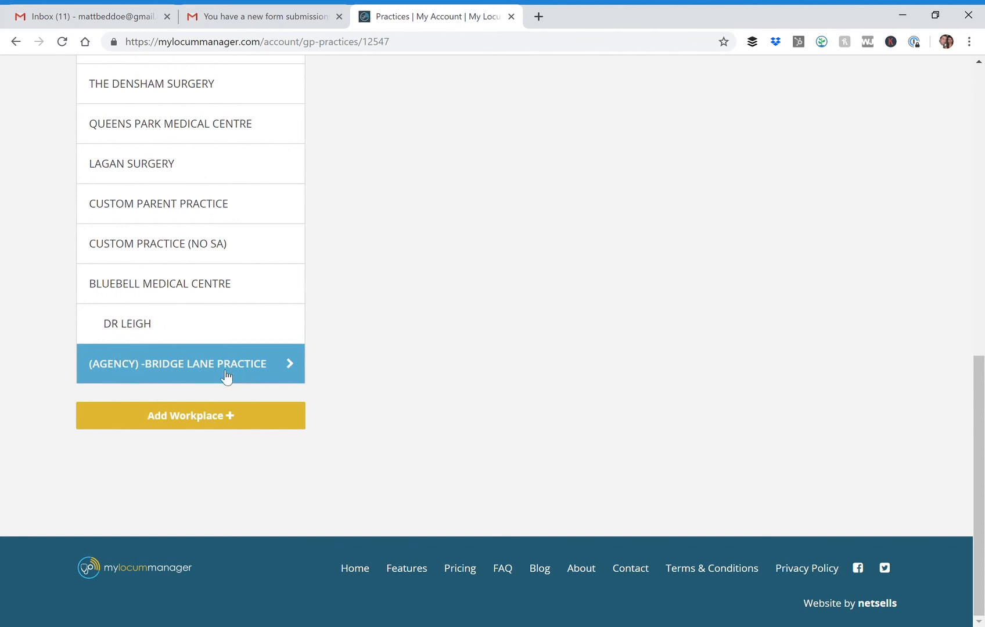
left_click(178, 363)
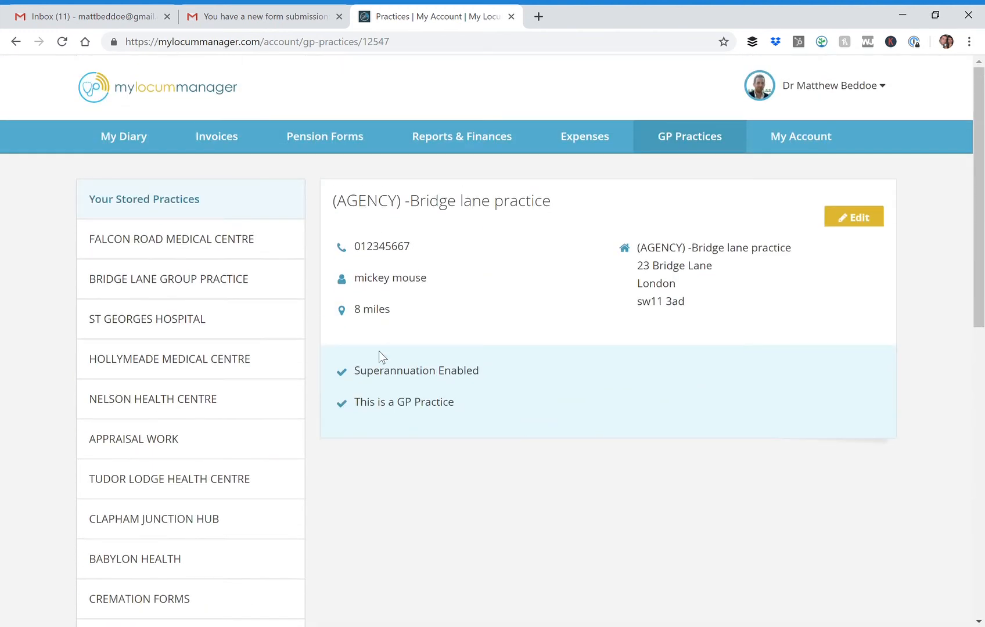
left_click(216, 136)
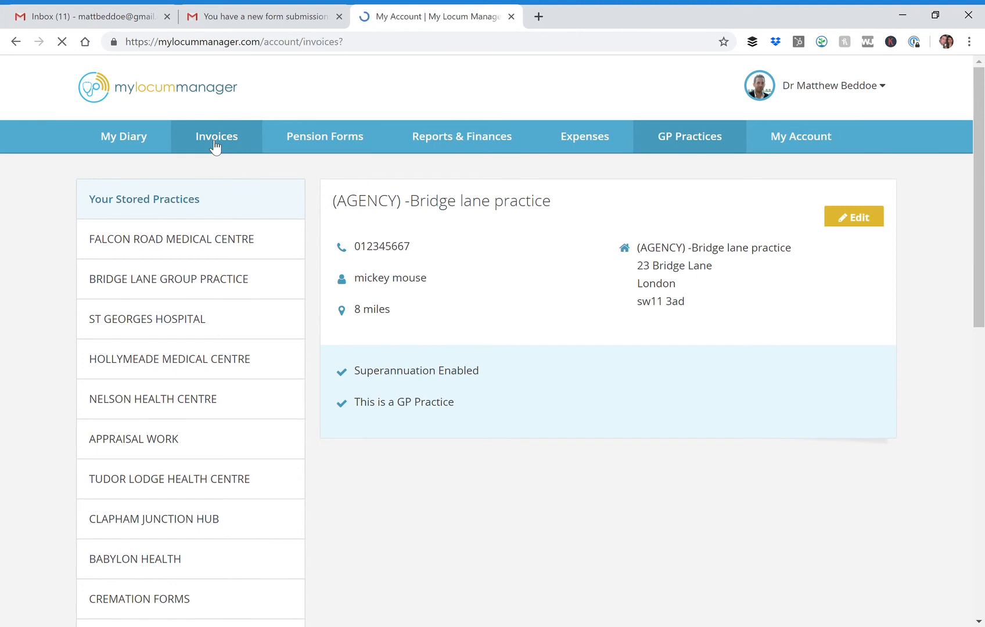
Choose (AGENCY) -Bridge lane practice in the new invoice's Select Practice list
left_click(216, 137)
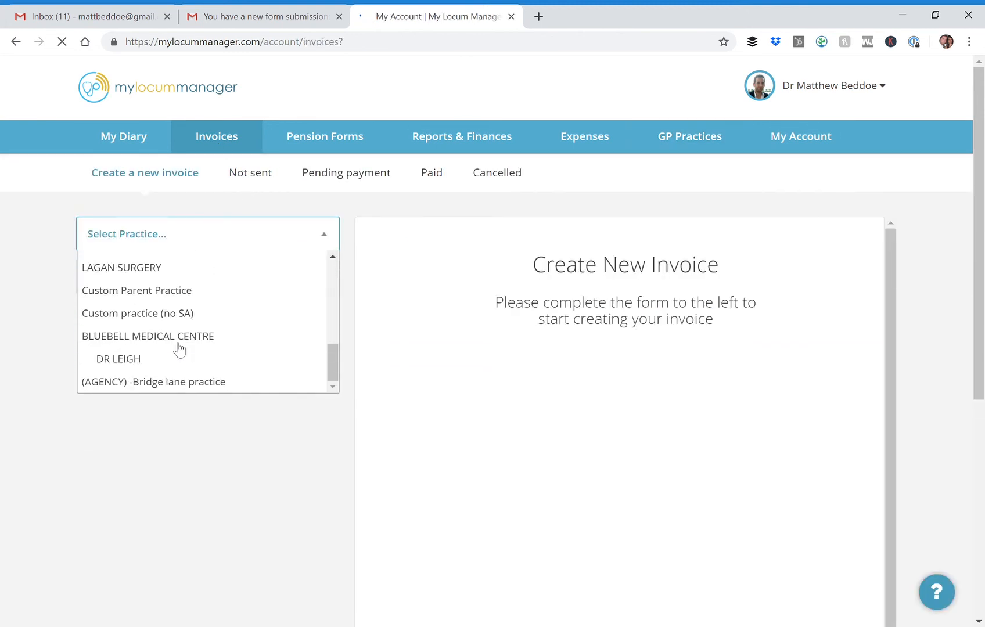
left_click(154, 382)
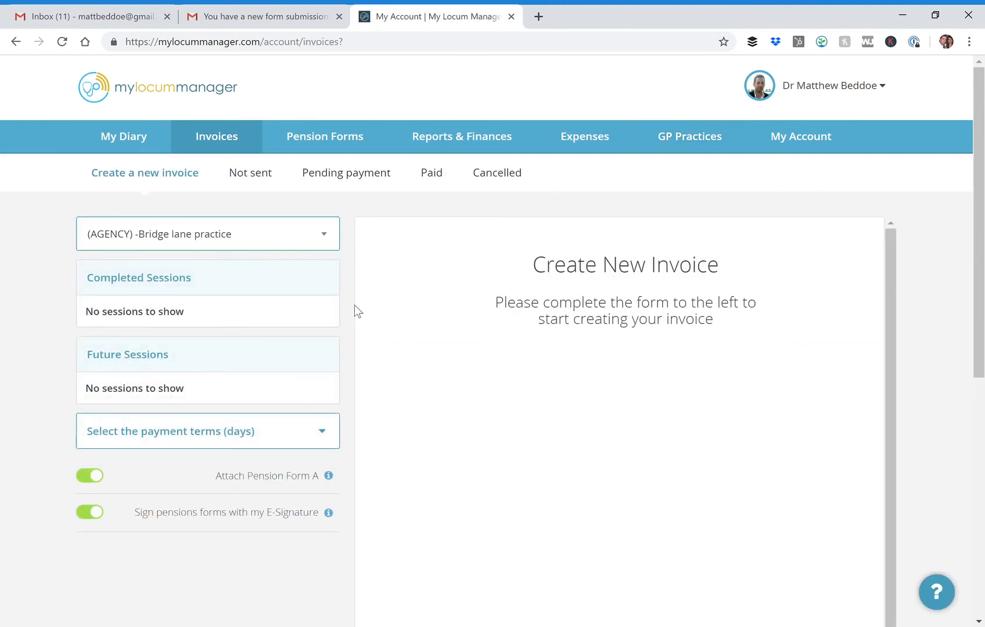
mouse_move(471, 279)
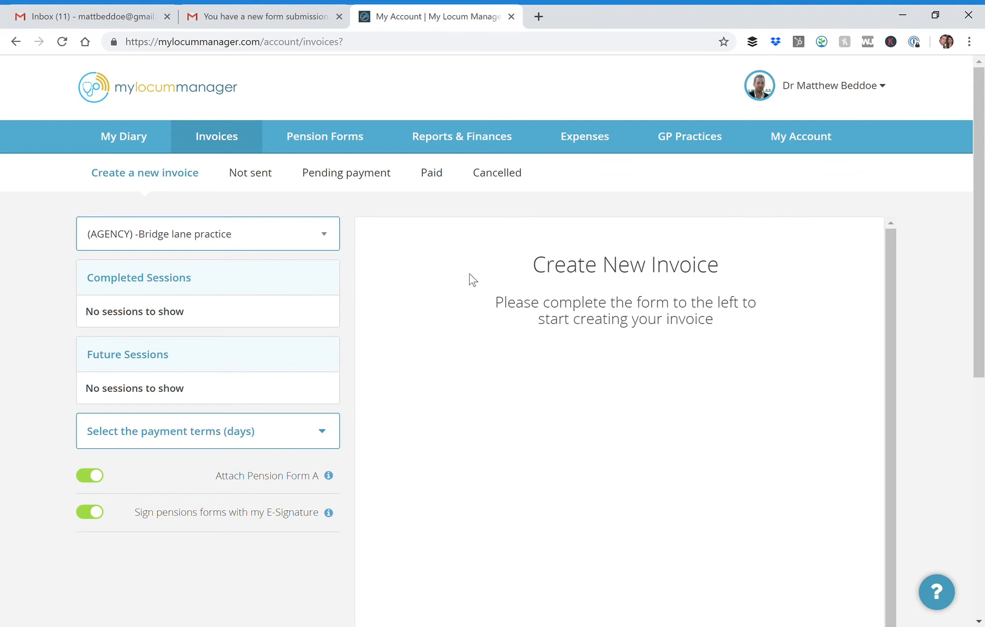
mouse_move(388, 246)
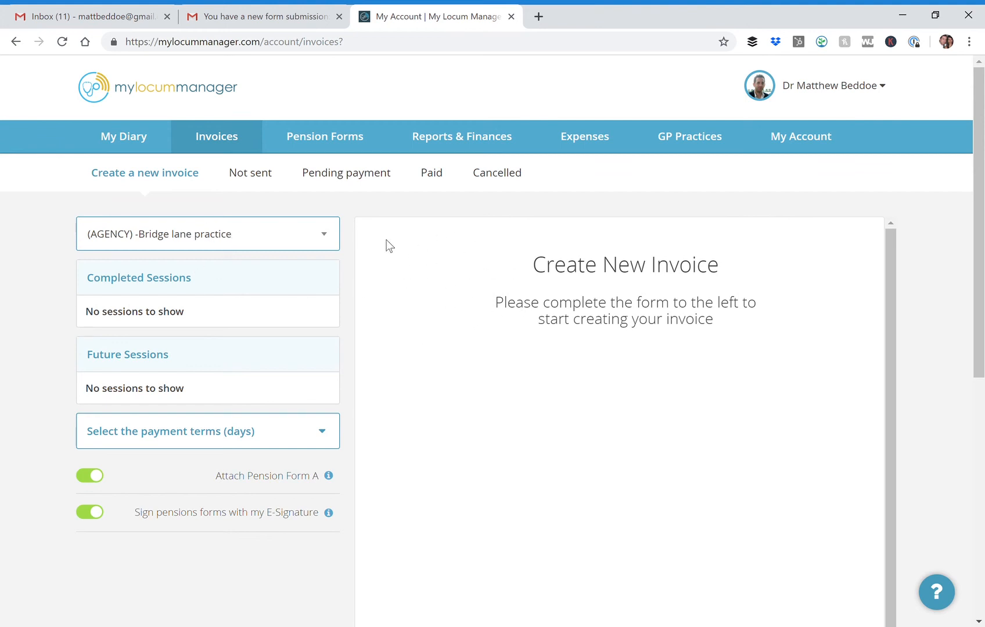
mouse_move(512, 255)
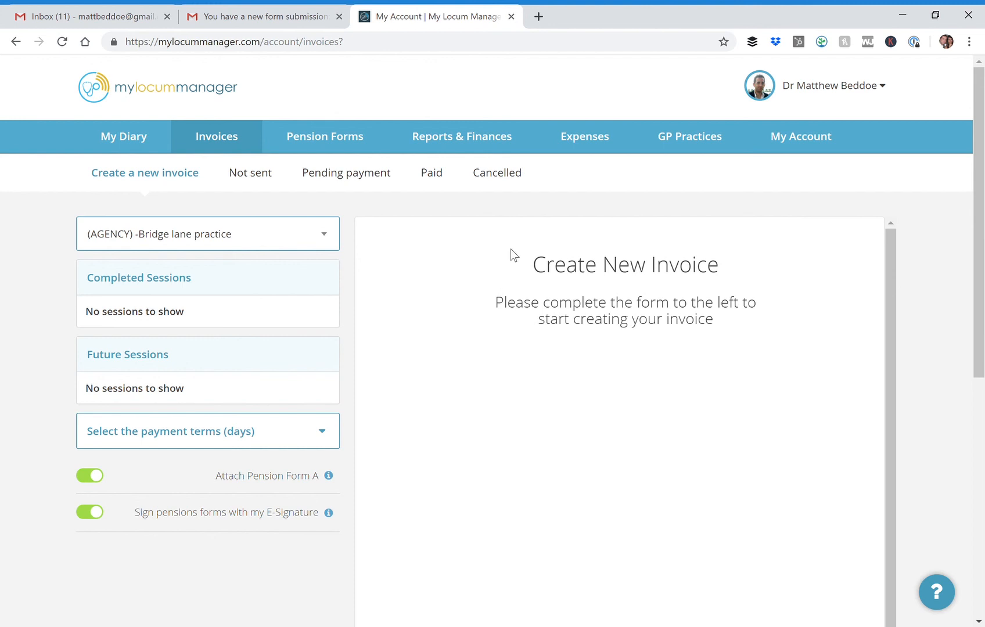
mouse_move(375, 284)
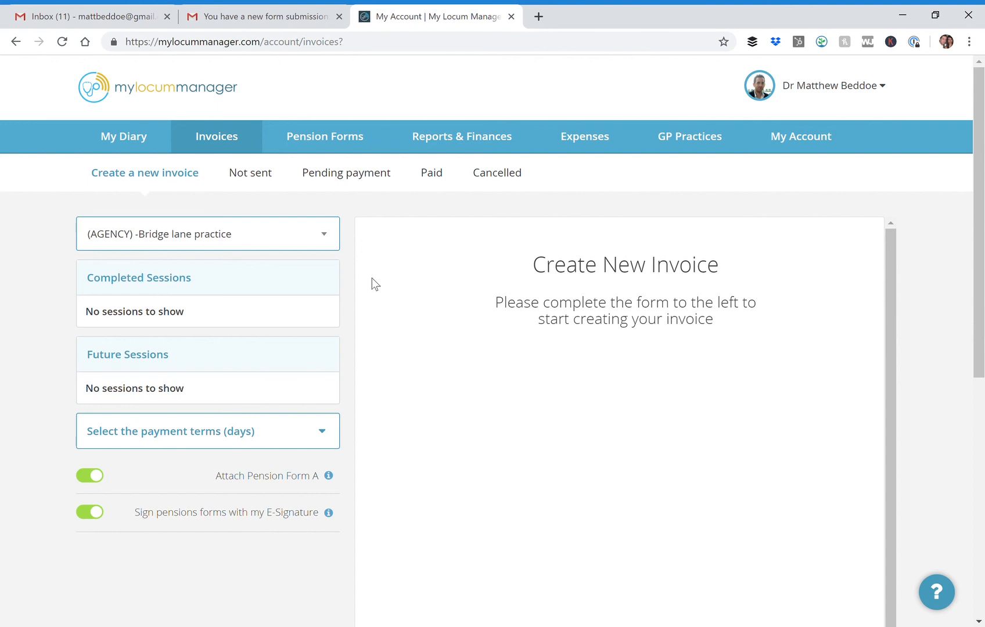
mouse_move(769, 361)
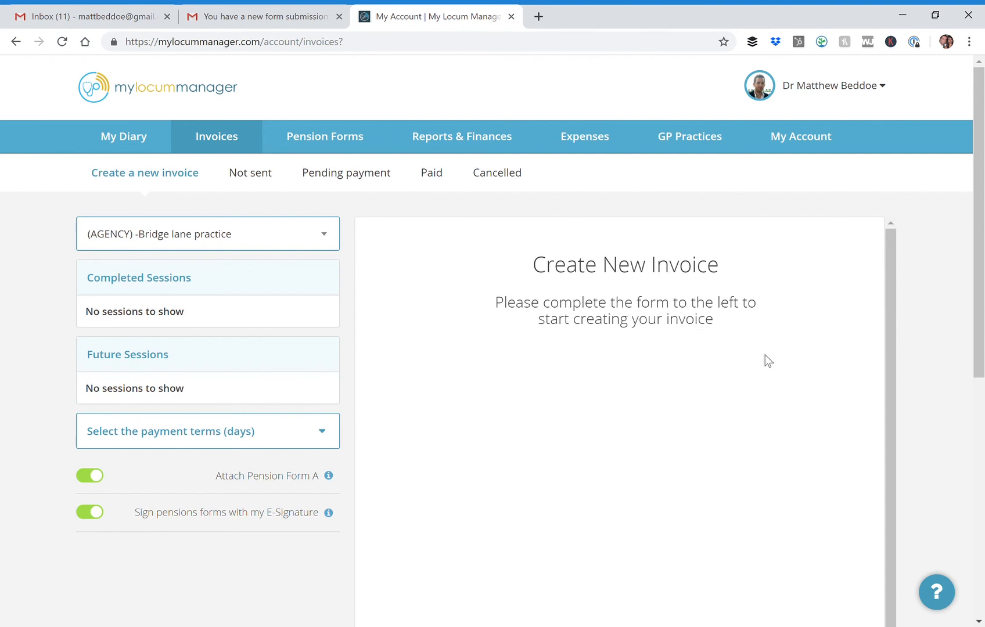
mouse_move(900, 86)
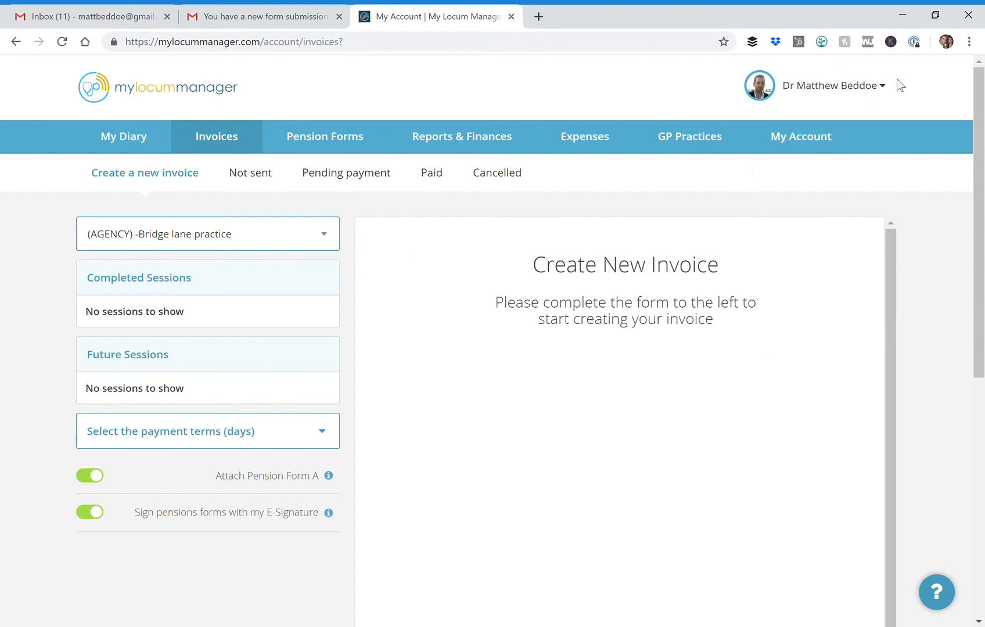